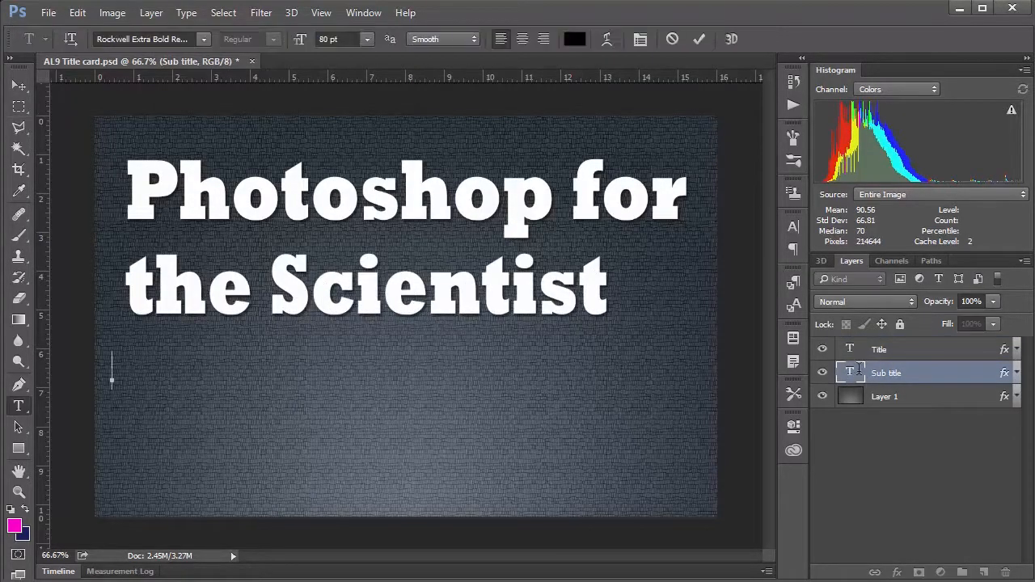
Type the subtitle 'Advanced Lesson' on the Sub title layer below the title.
text(Advanced Lesson)
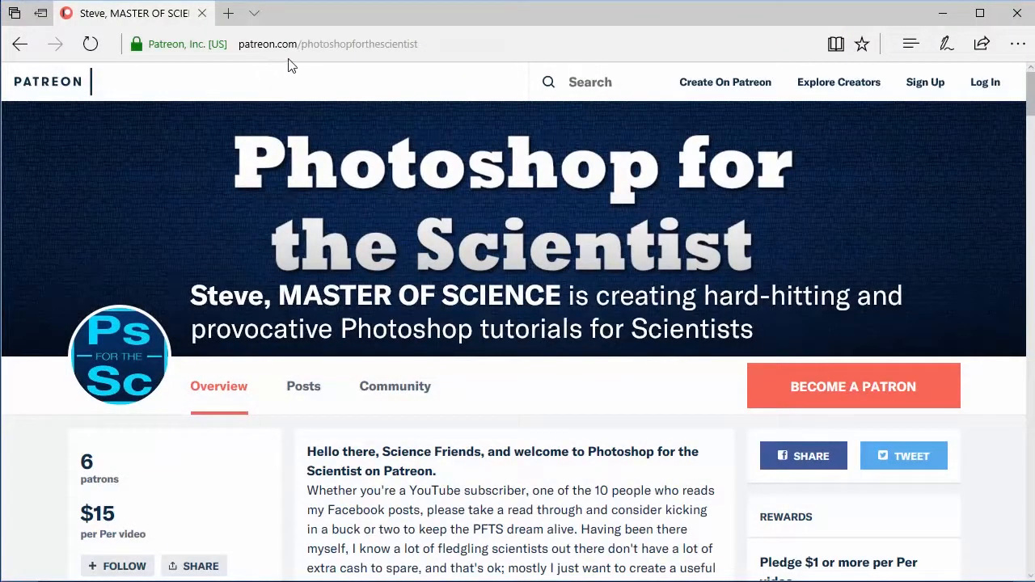
mouse_move(823, 397)
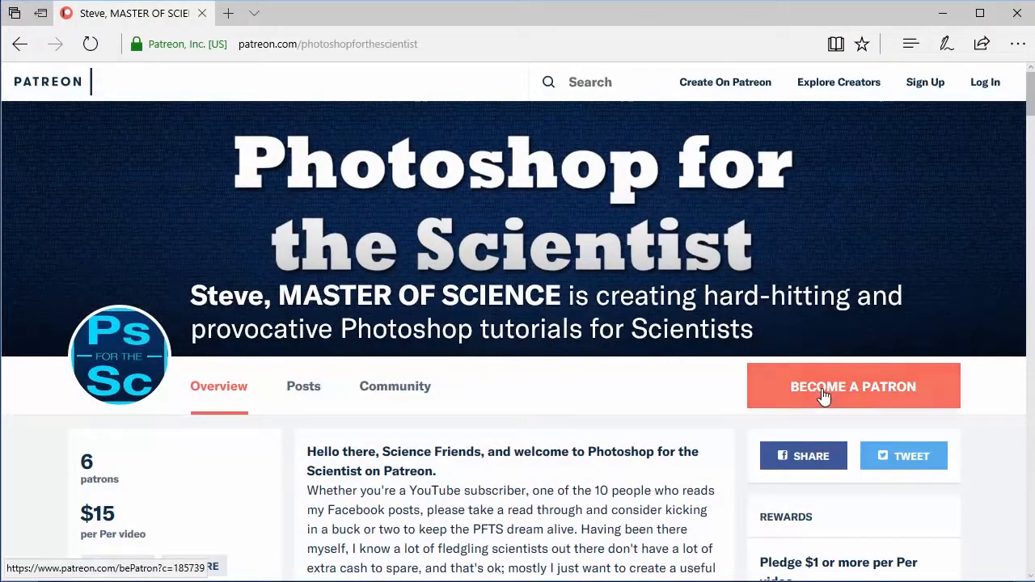
Start the Patreon patron signup and scroll down through the reward tiers.
click(852, 386)
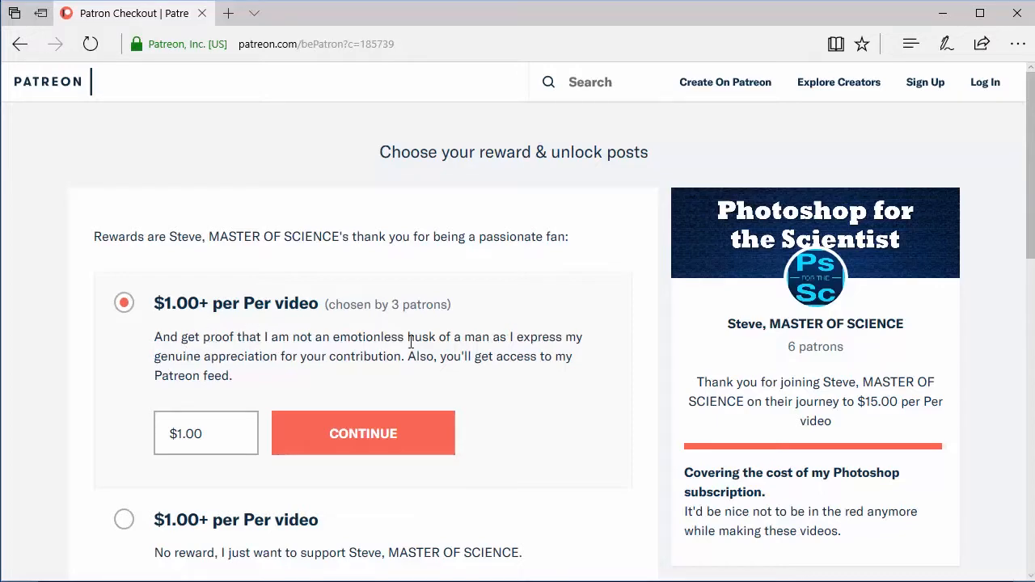
scroll(down, 3)
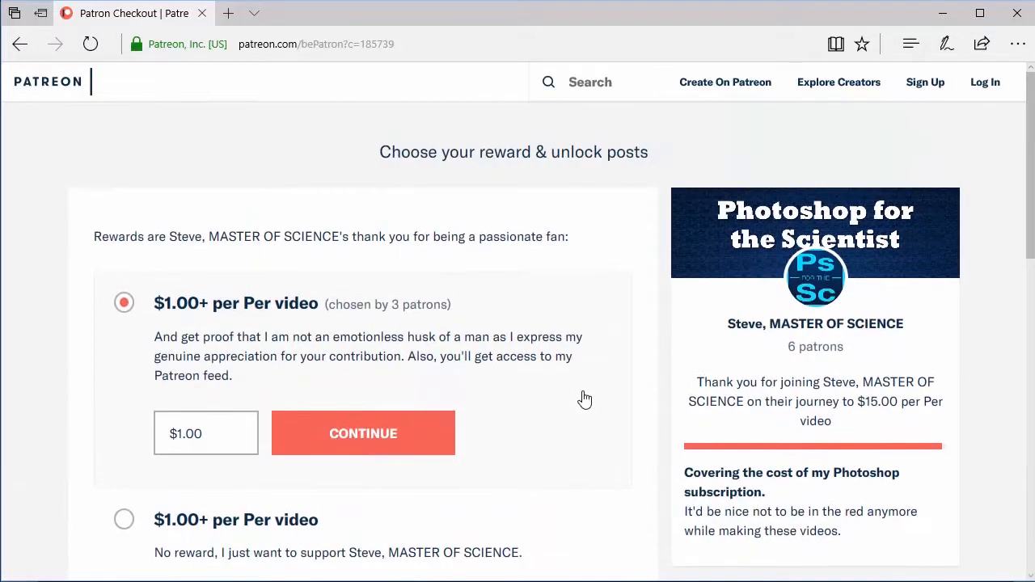
mouse_move(488, 312)
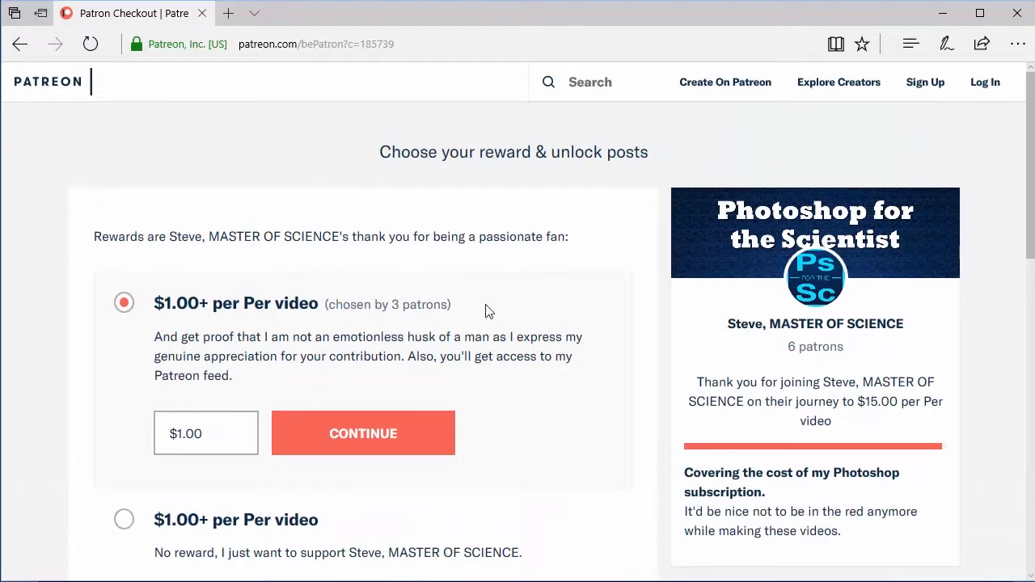
mouse_move(444, 322)
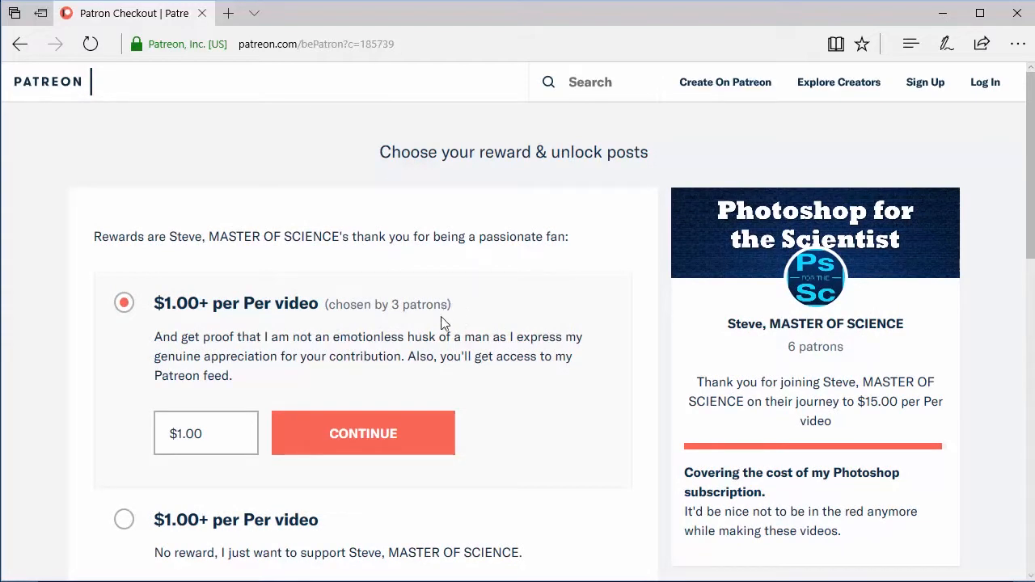
mouse_move(435, 343)
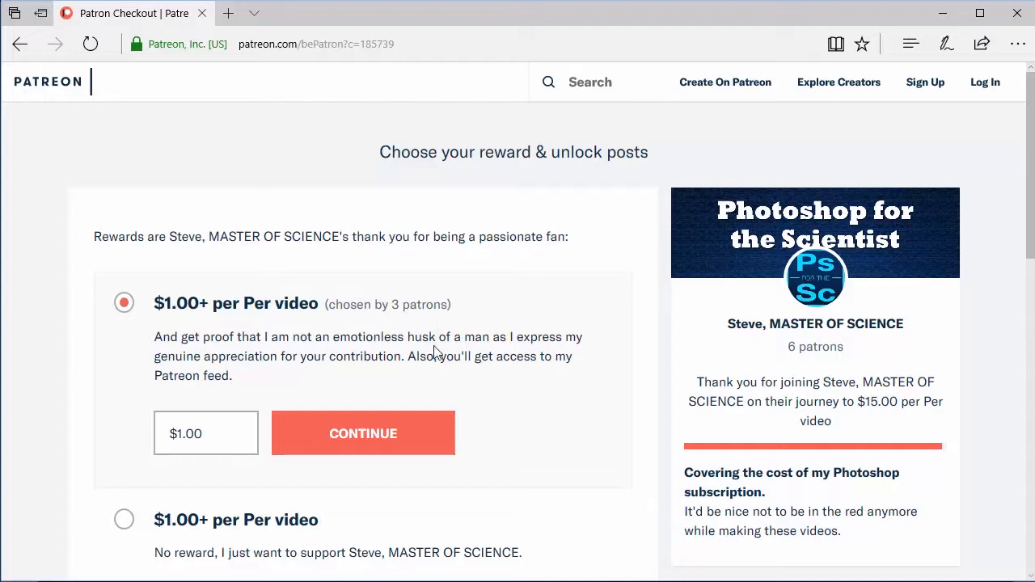
mouse_move(795, 352)
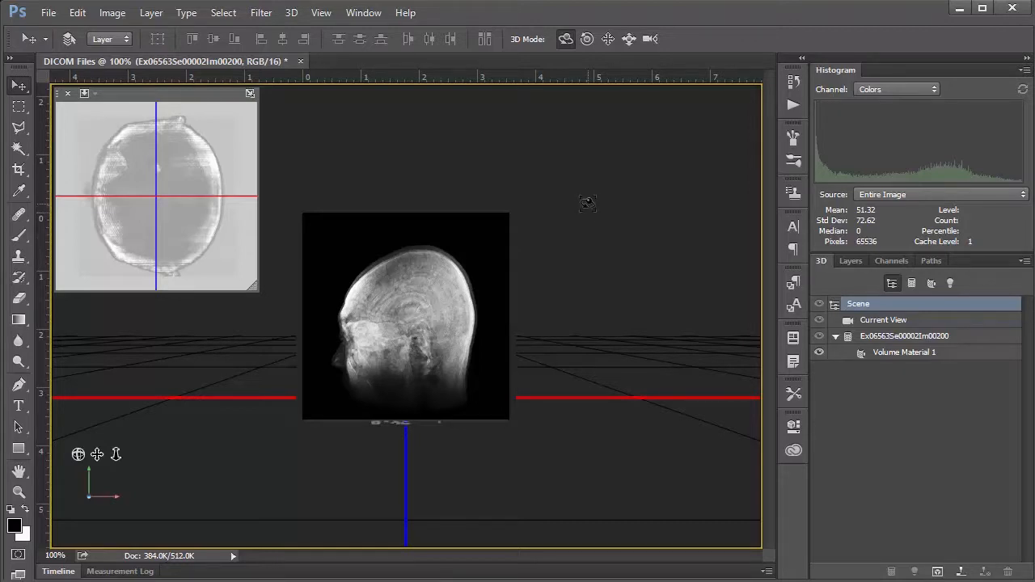
mouse_move(823, 266)
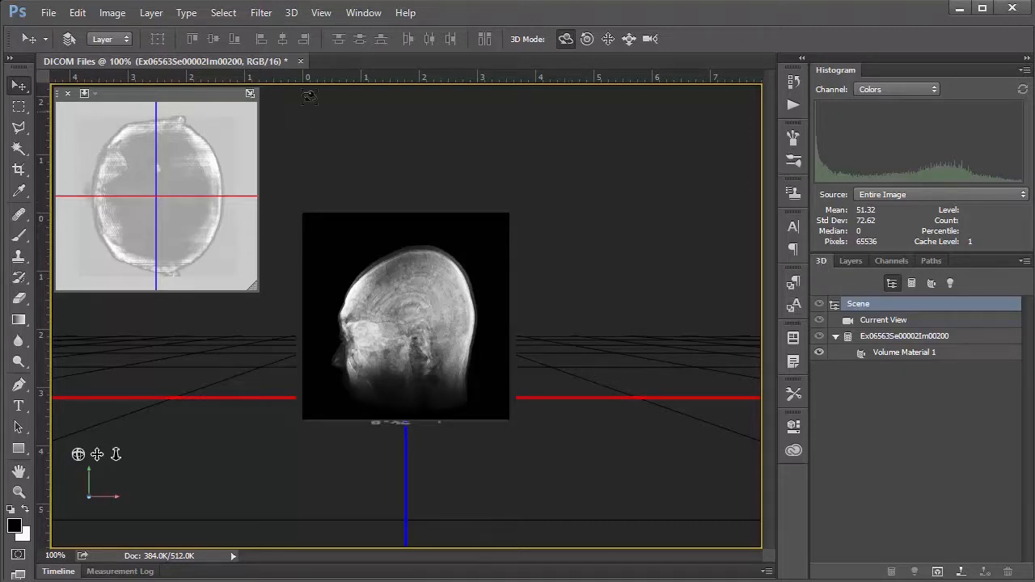
click(363, 12)
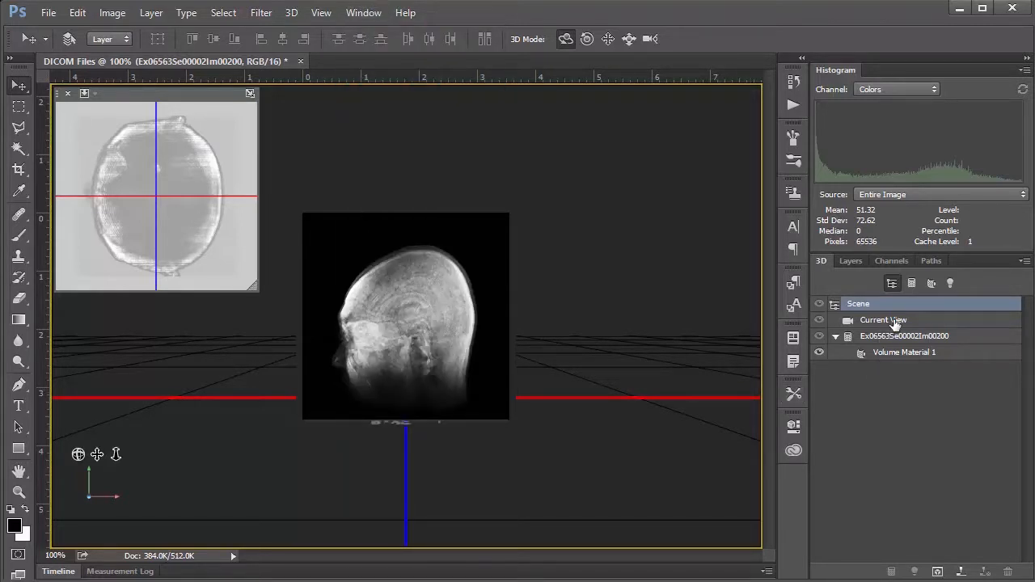
click(904, 352)
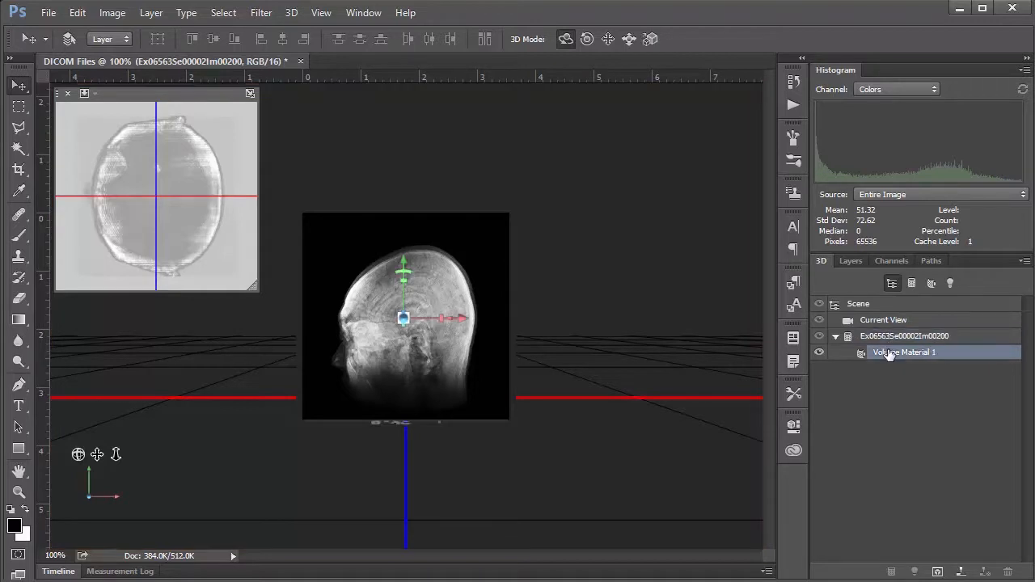
click(859, 304)
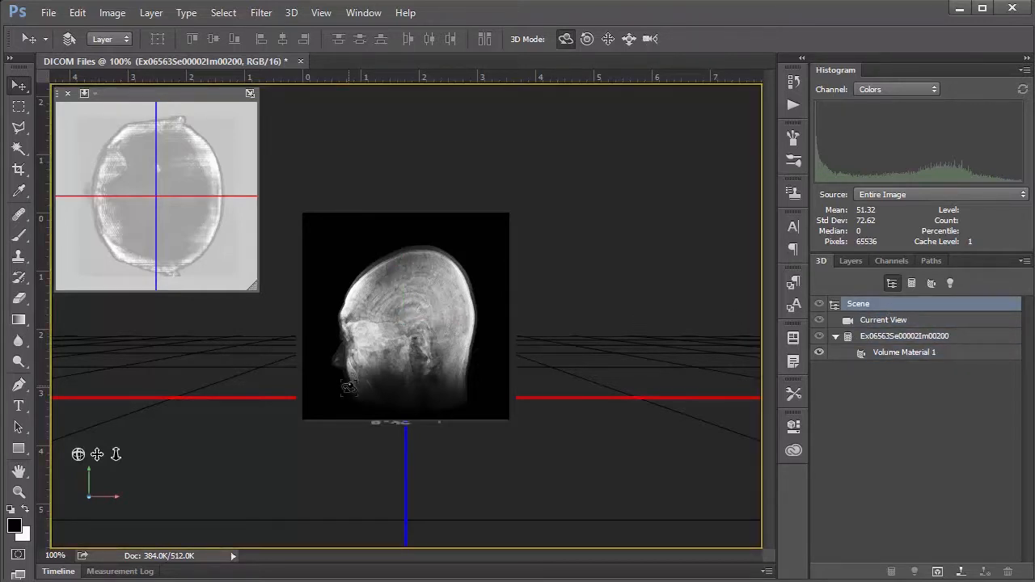
drag(405, 315, 404, 348)
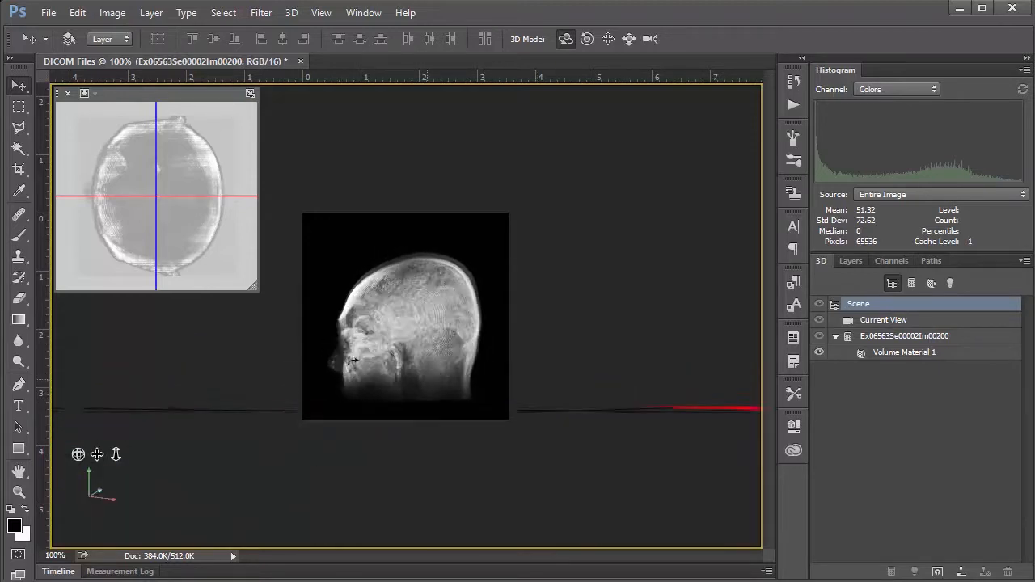
drag(404, 356, 437, 396)
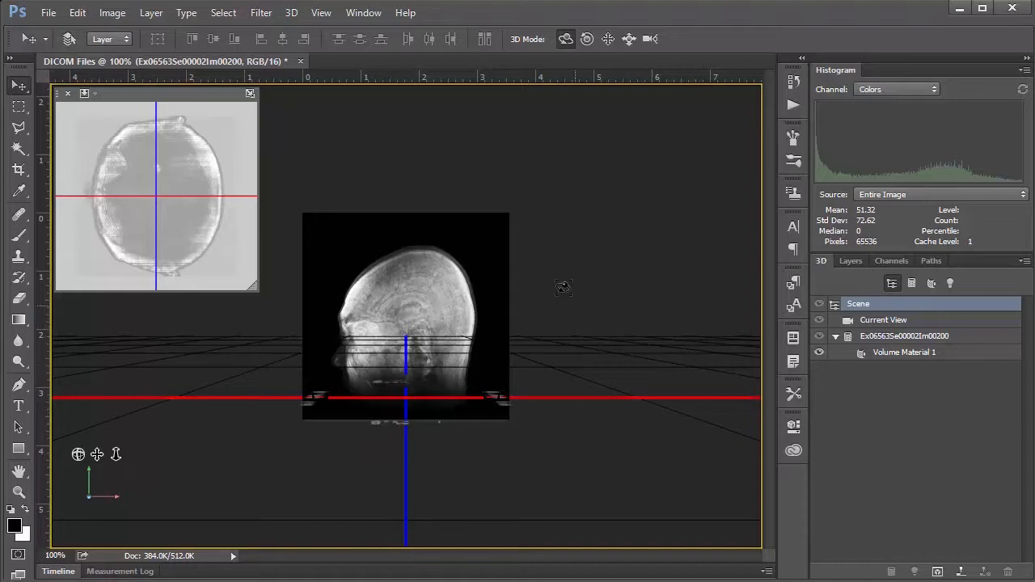
mouse_move(442, 382)
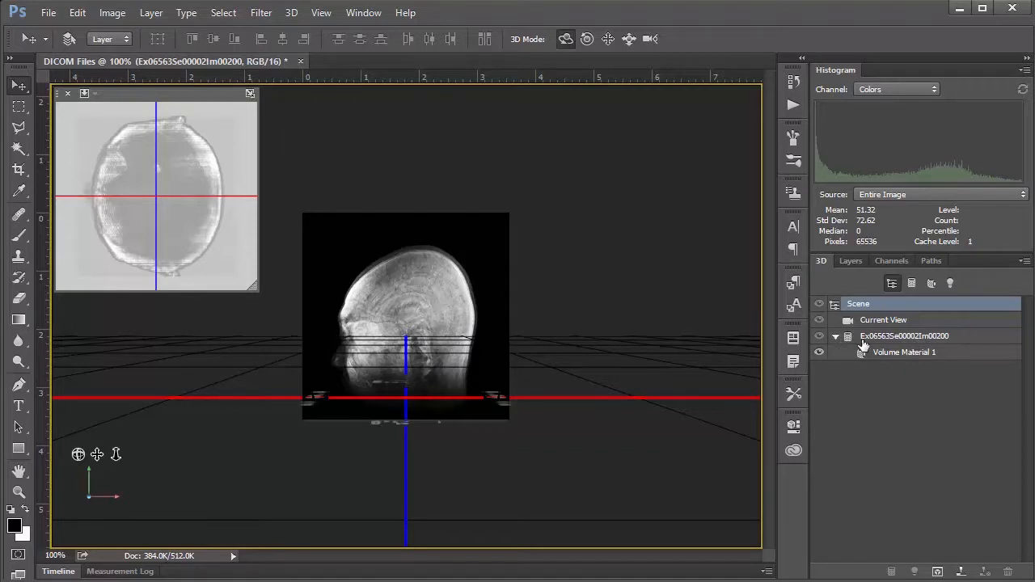
Select the MRI head volume mesh and try tilting it around its X axis.
click(904, 336)
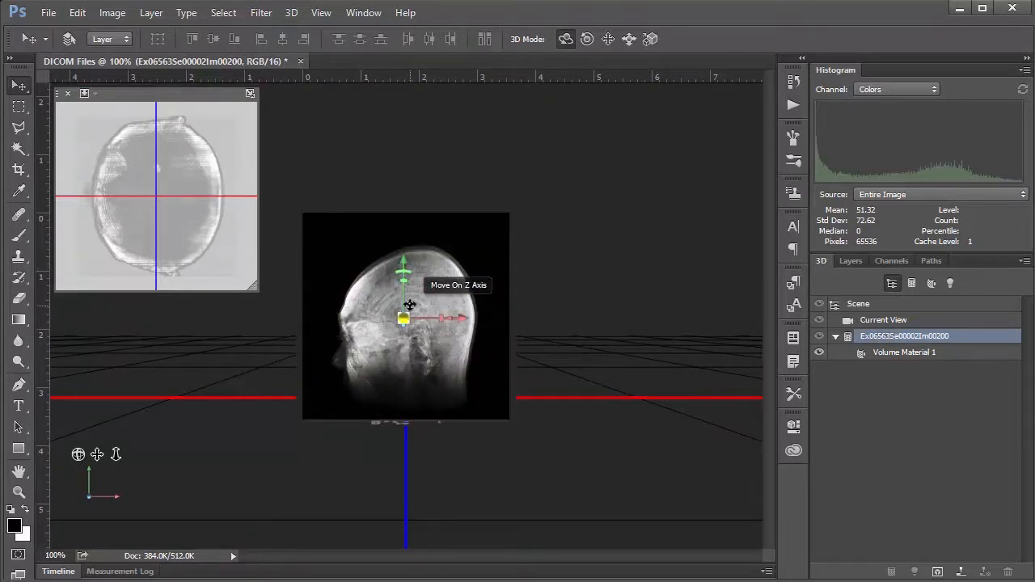
mouse_move(398, 325)
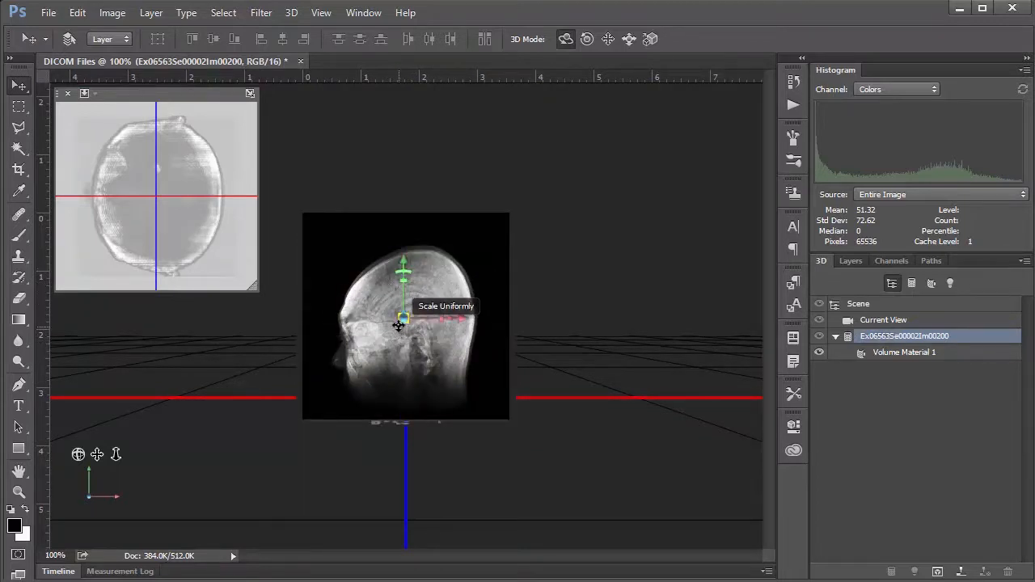
mouse_move(356, 395)
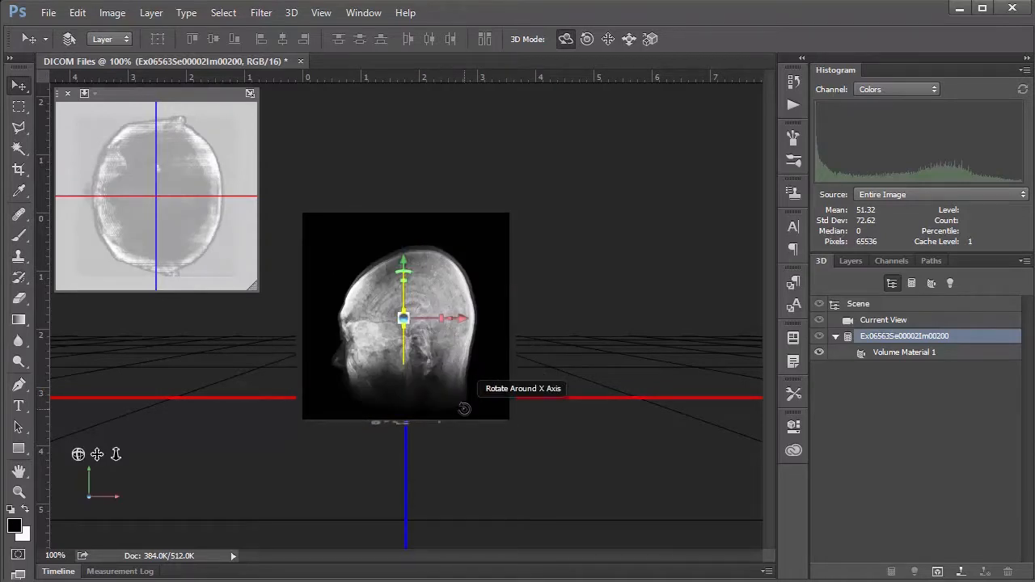
mouse_move(599, 494)
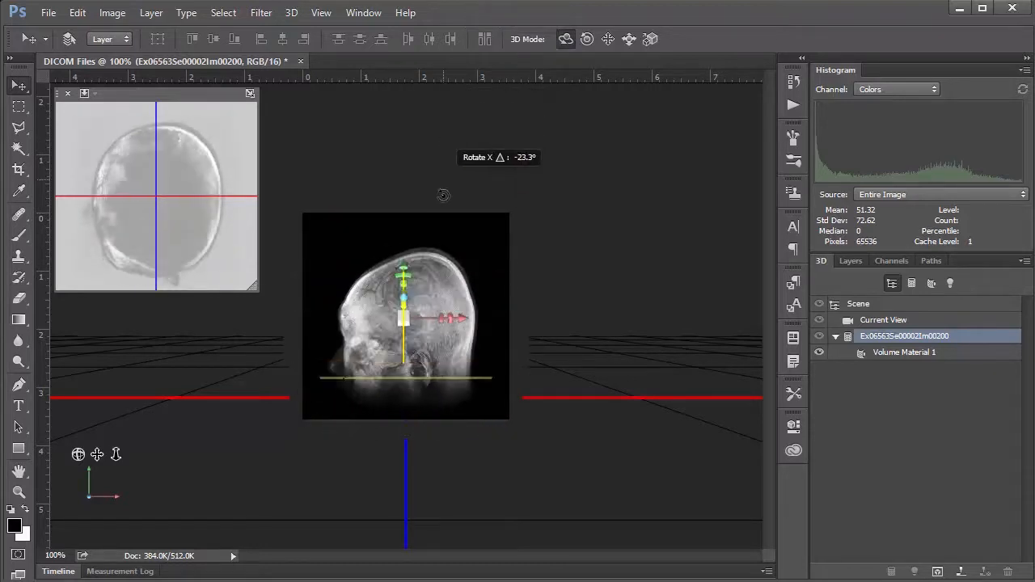
drag(443, 195, 584, 302)
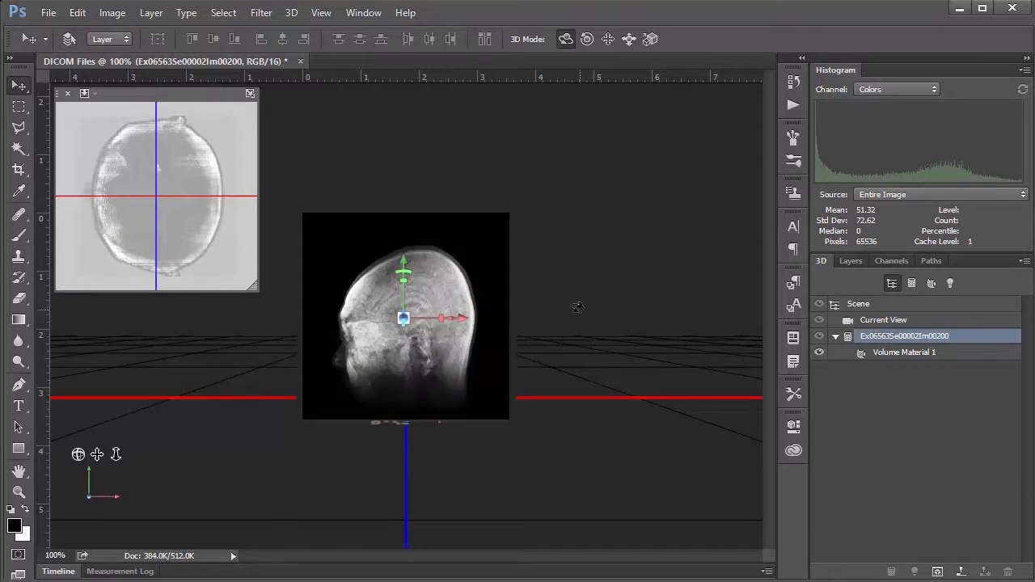
mouse_move(854, 432)
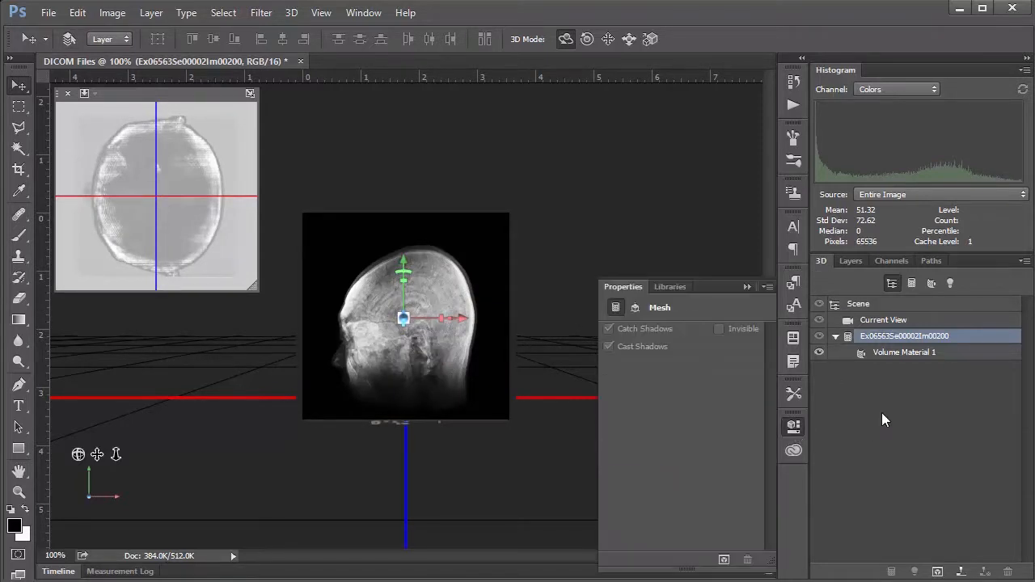
Show the mesh Coordinates and return the head volume to its side profile.
click(363, 12)
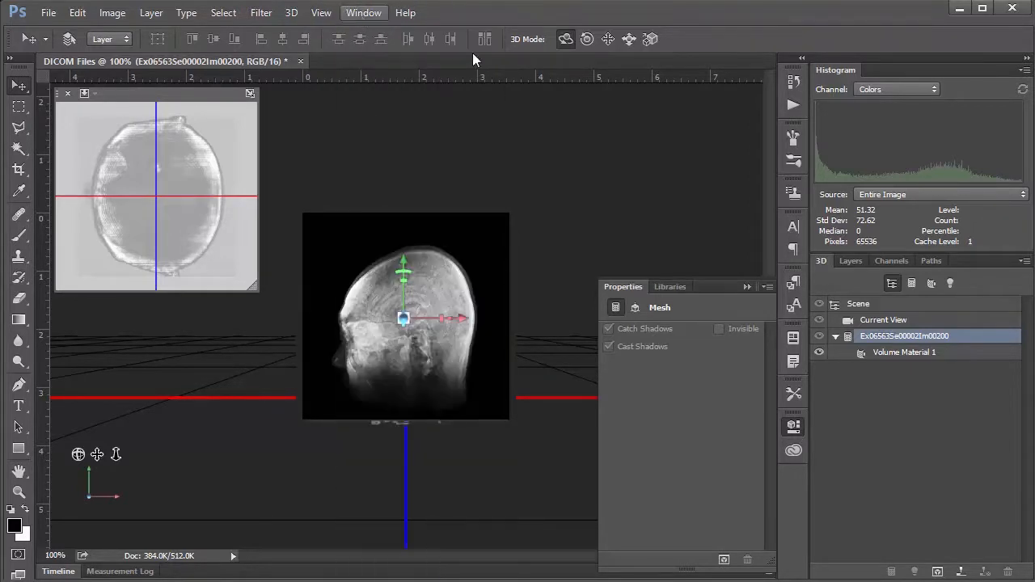
mouse_move(642, 382)
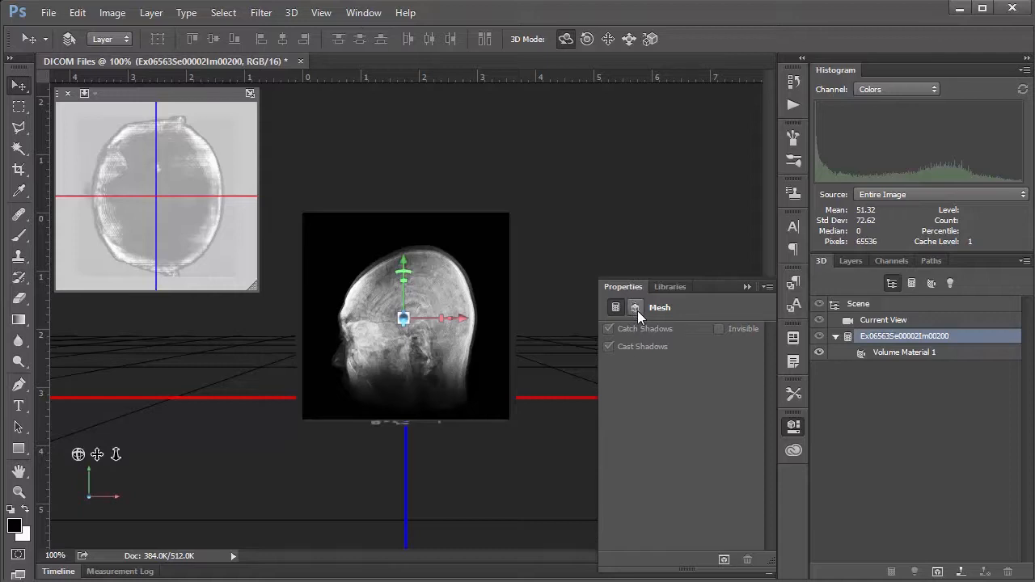
mouse_move(636, 307)
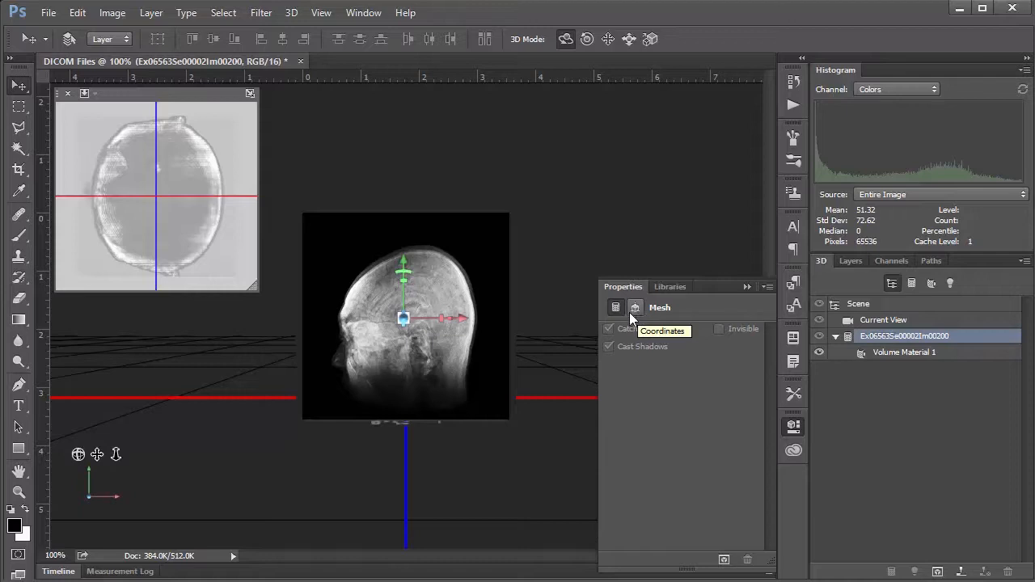
click(636, 307)
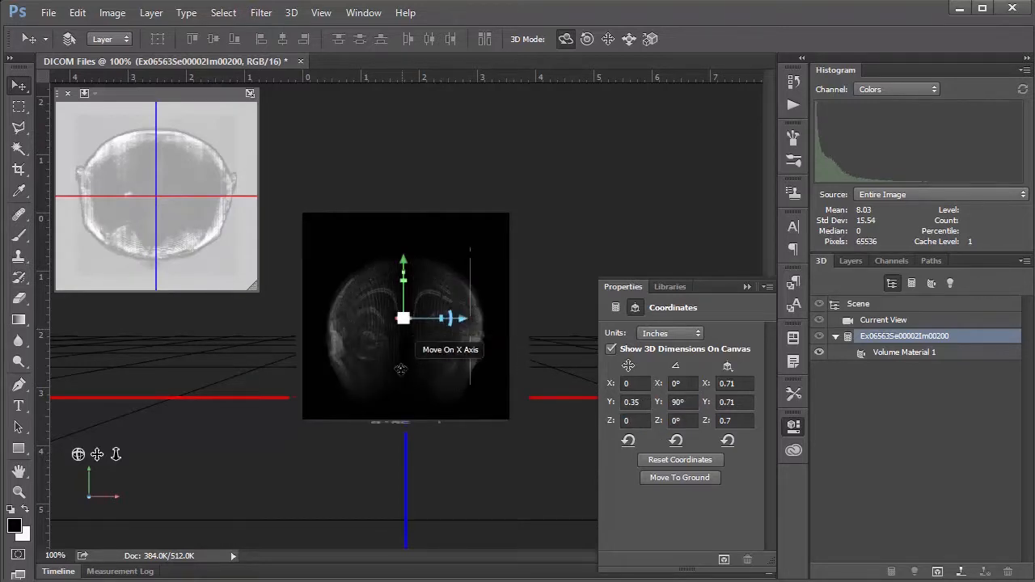
mouse_move(162, 275)
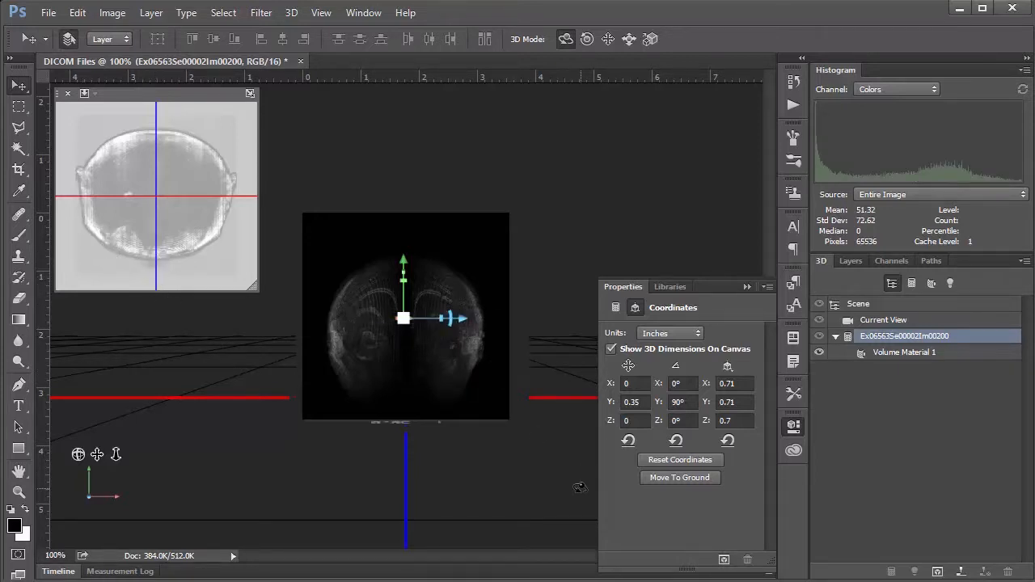
click(615, 307)
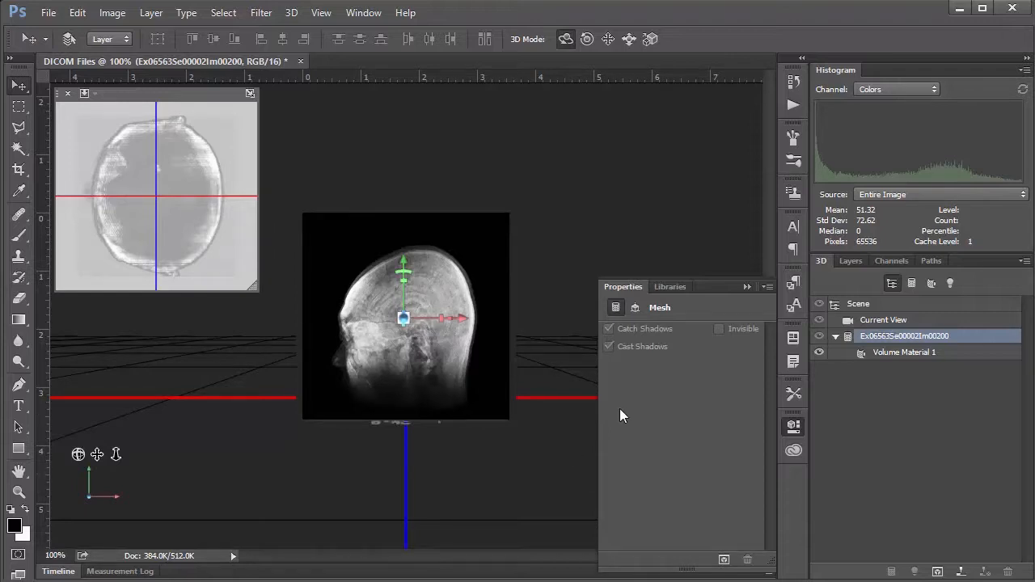
mouse_move(790, 436)
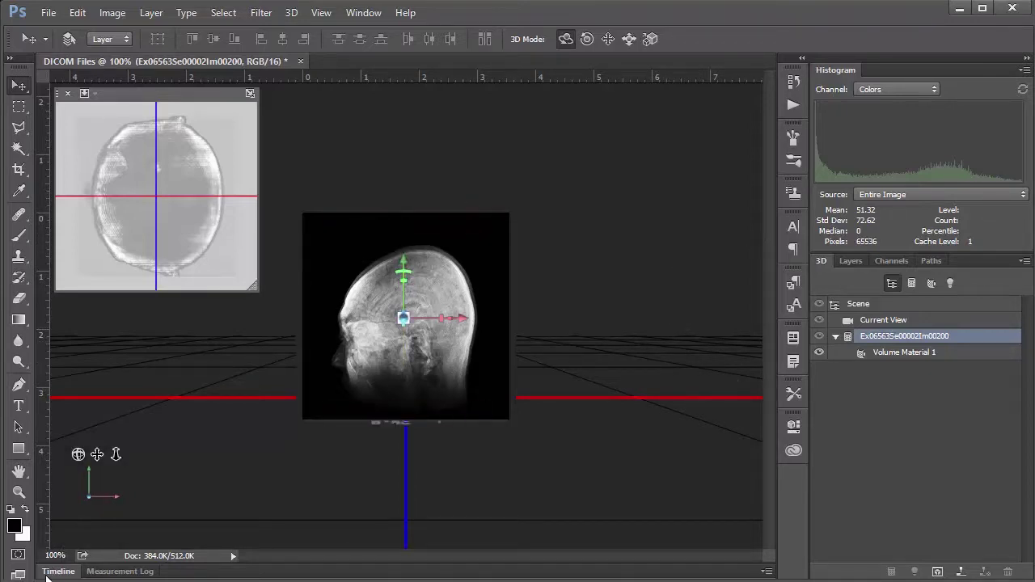
Show the Timeline panel, create a video timeline, and select the head volume layer.
click(57, 571)
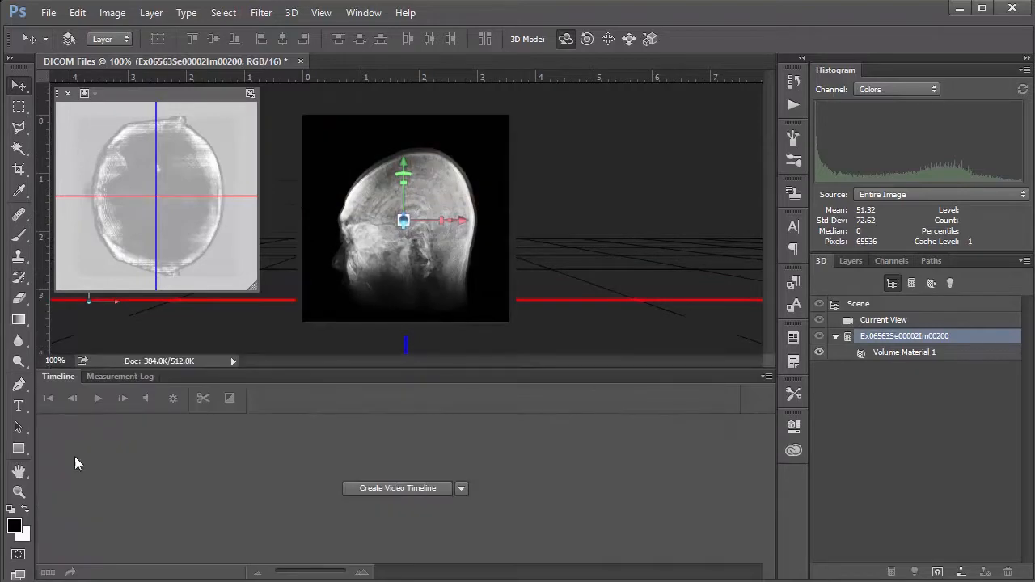
click(363, 12)
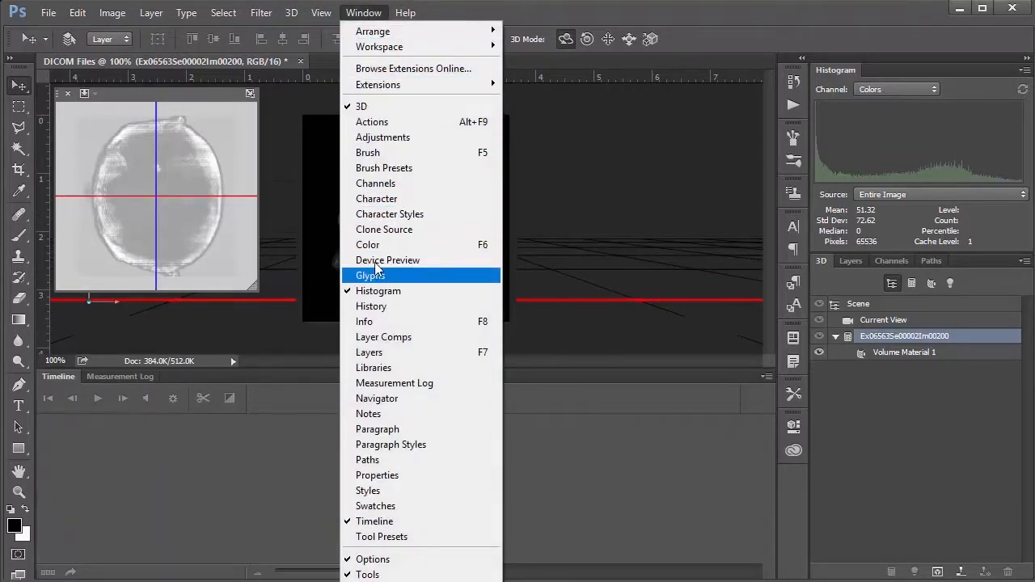
mouse_move(404, 521)
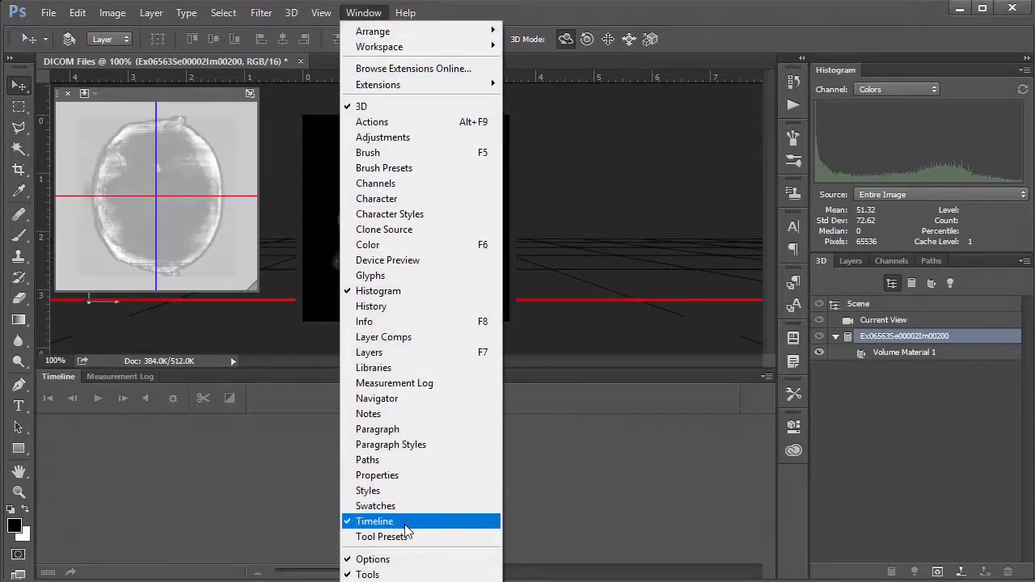
click(373, 521)
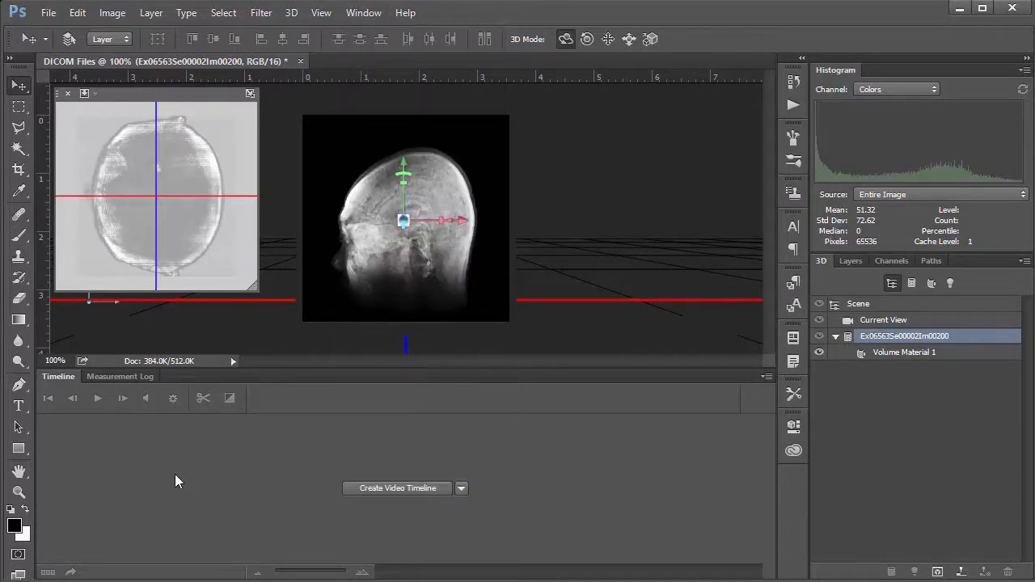
mouse_move(485, 536)
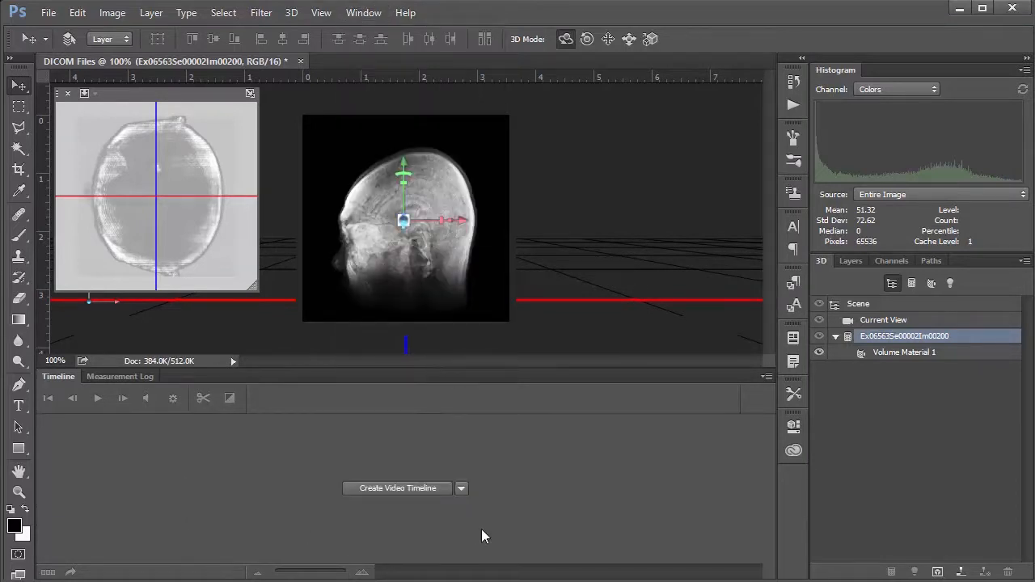
click(398, 488)
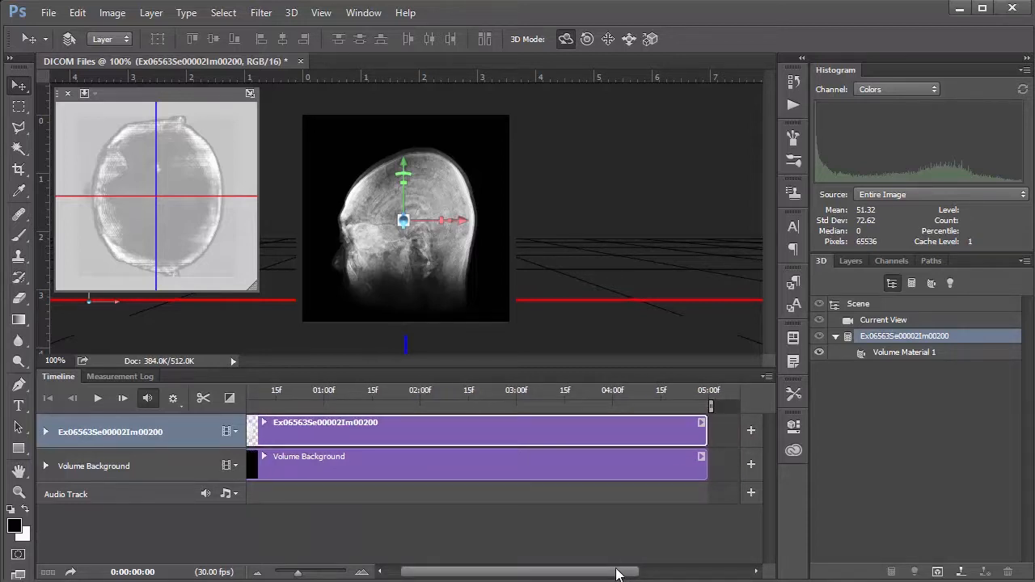
mouse_move(274, 434)
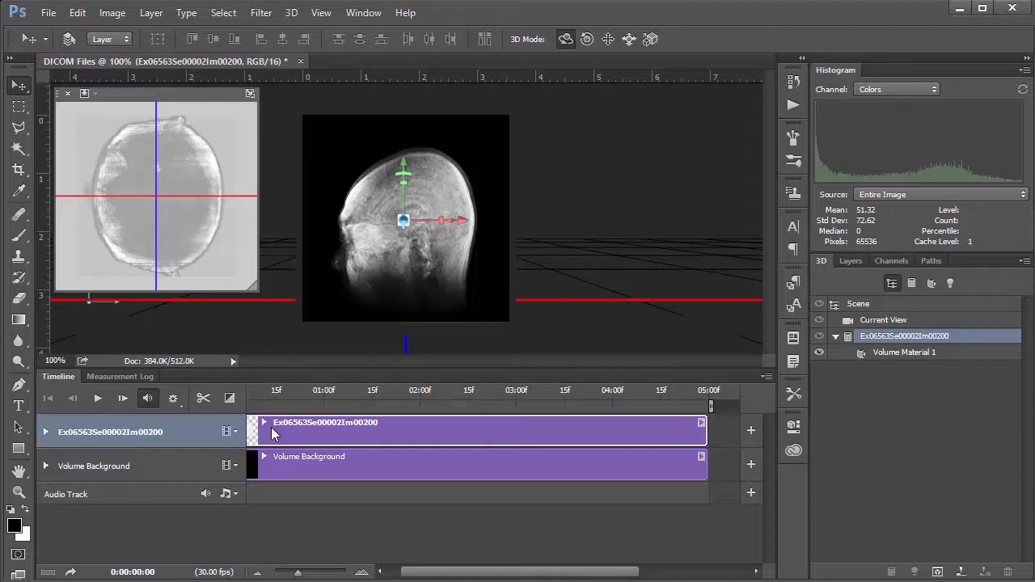
mouse_move(421, 574)
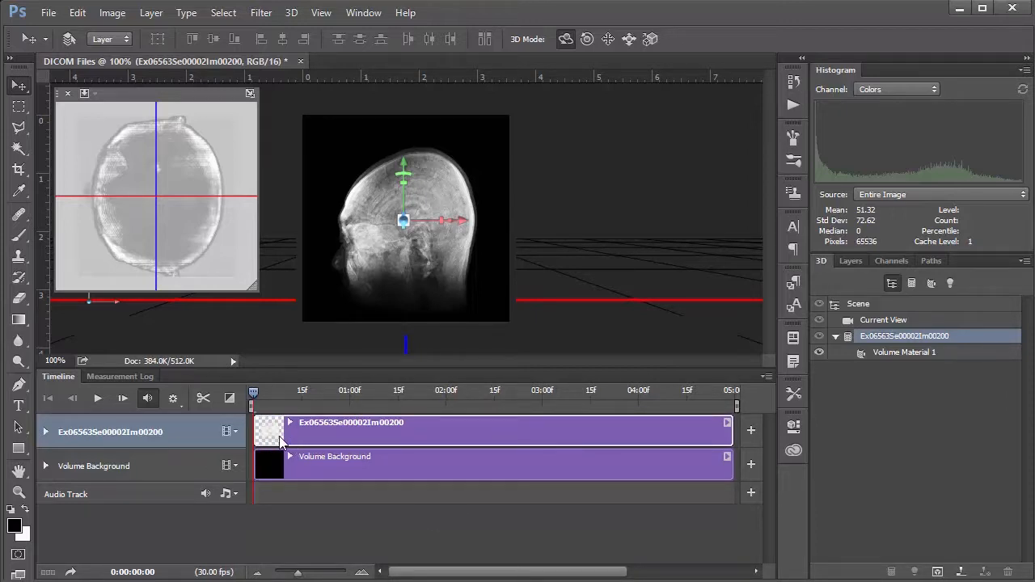
mouse_move(338, 449)
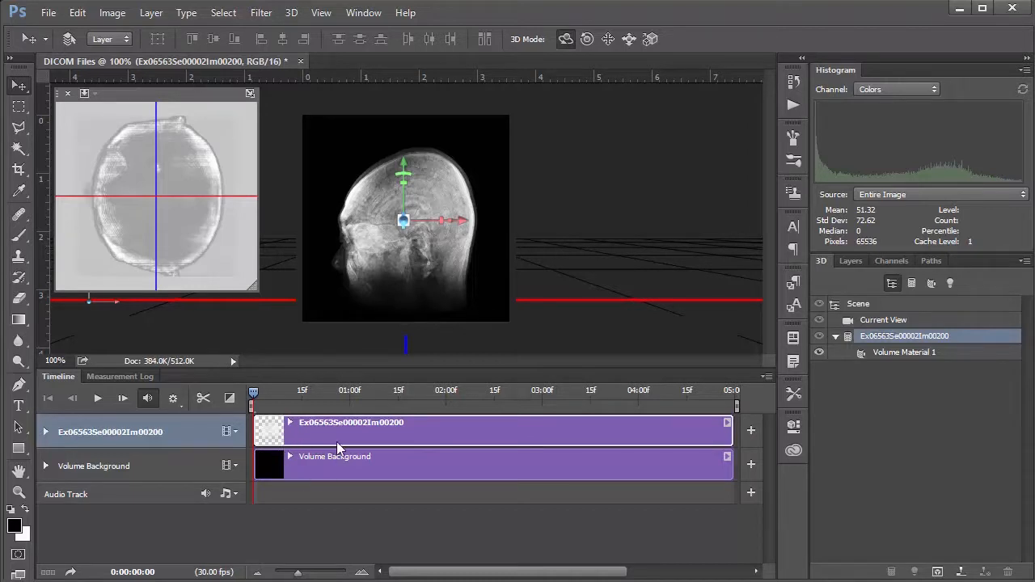
mouse_move(547, 523)
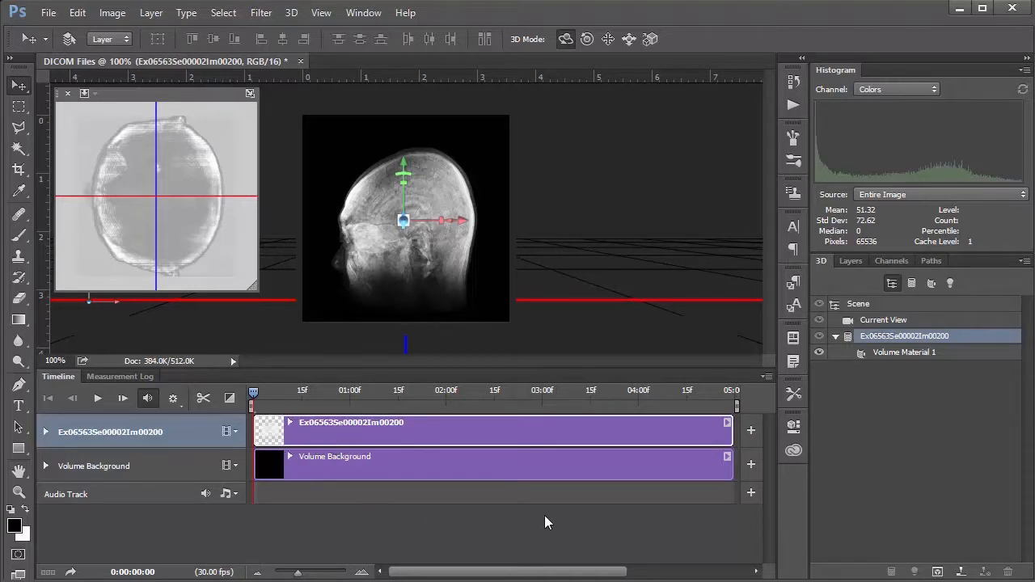
mouse_move(369, 471)
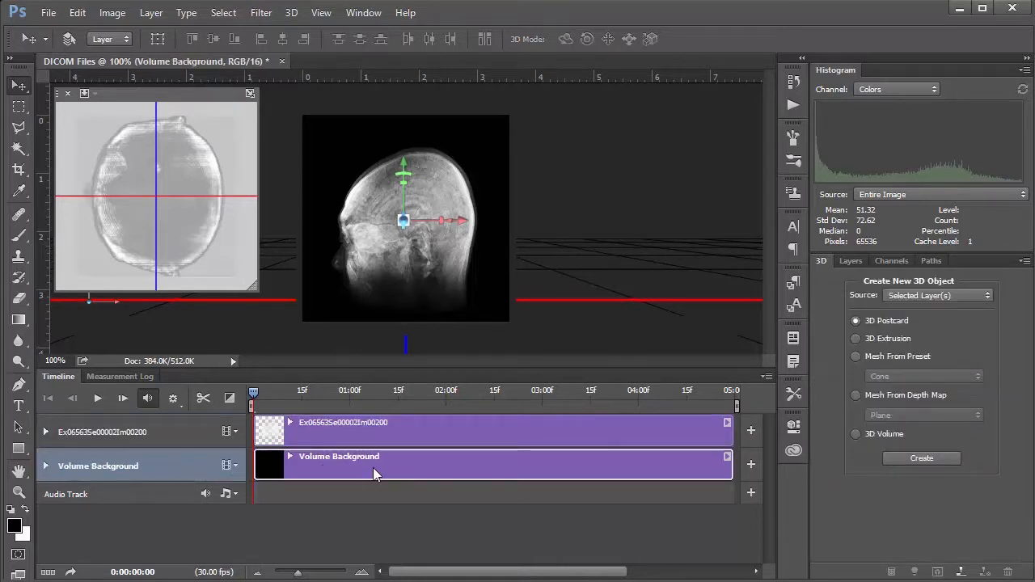
click(851, 260)
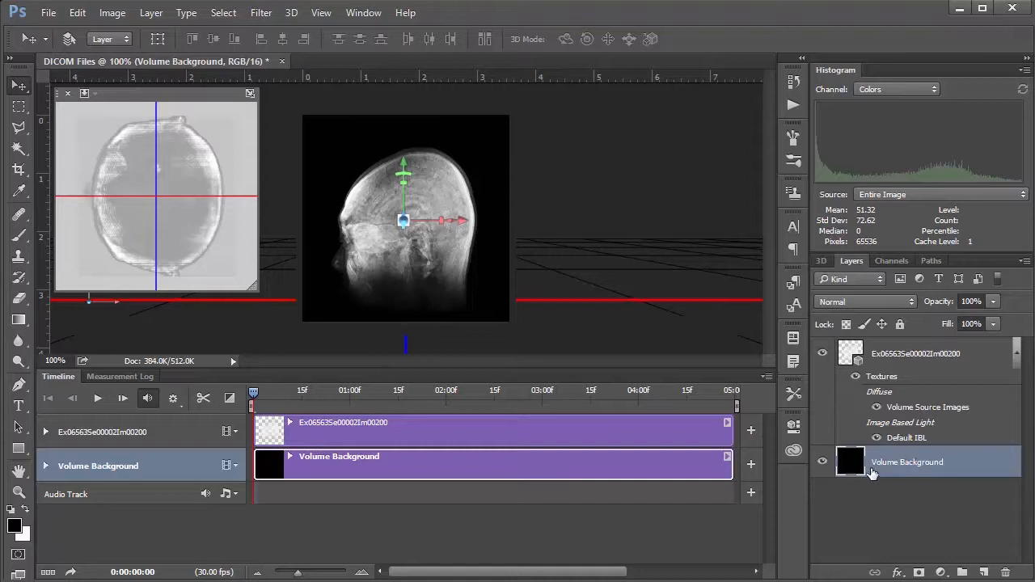
click(914, 353)
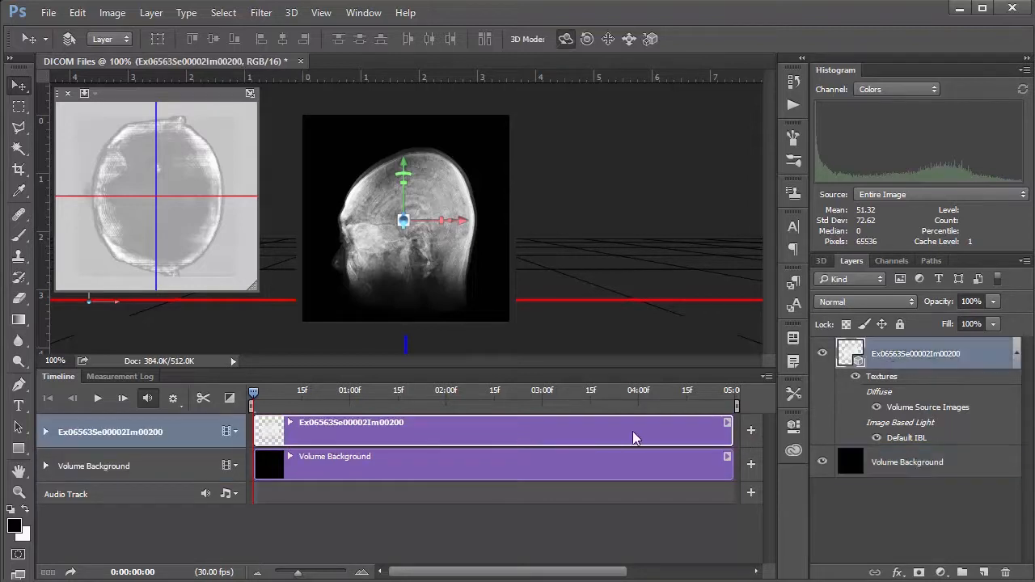
mouse_move(235, 482)
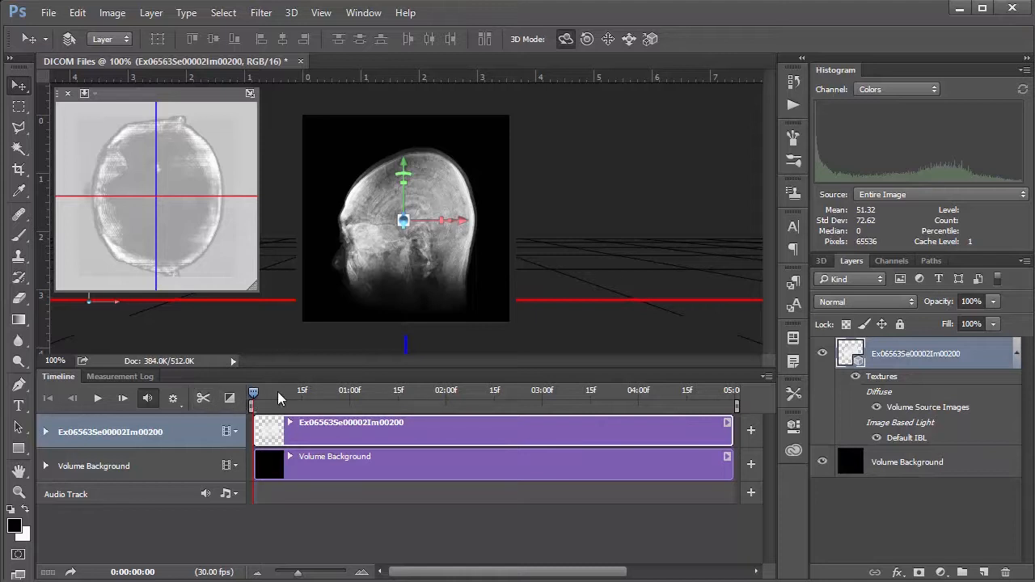
mouse_move(659, 402)
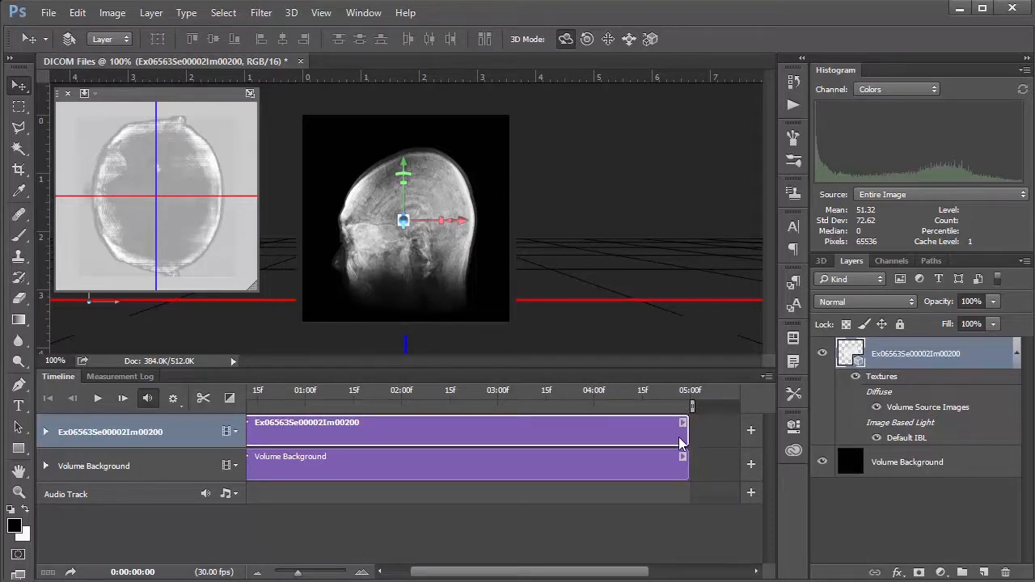
Drag the clips' end back so both end at the 04:00f mark.
drag(683, 431, 635, 431)
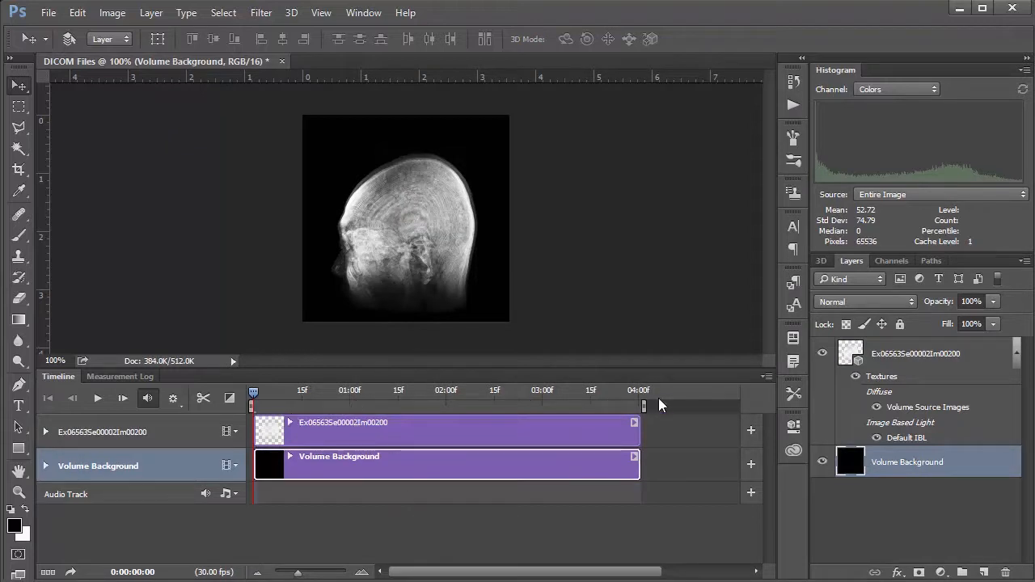
mouse_move(409, 192)
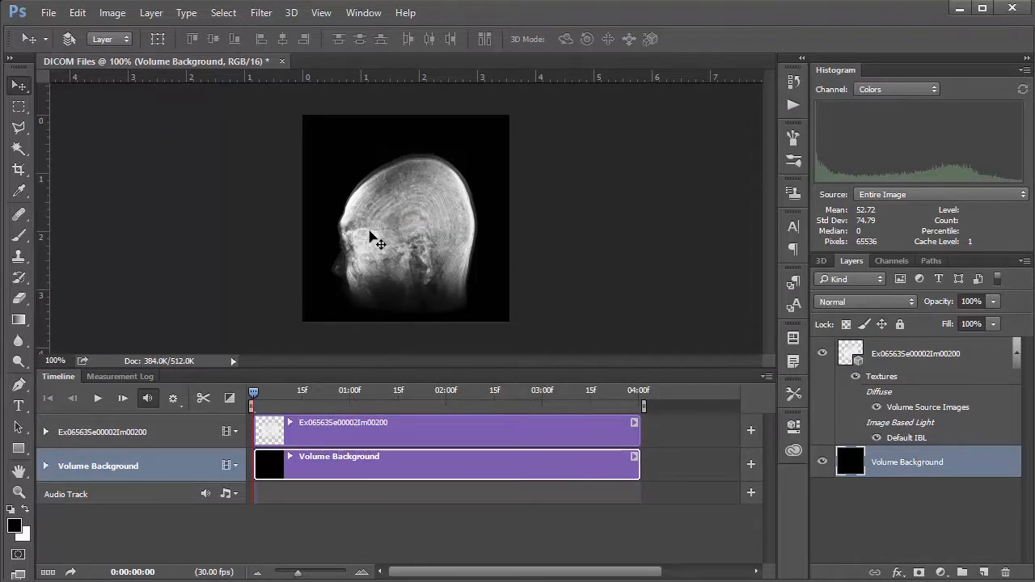
mouse_move(372, 202)
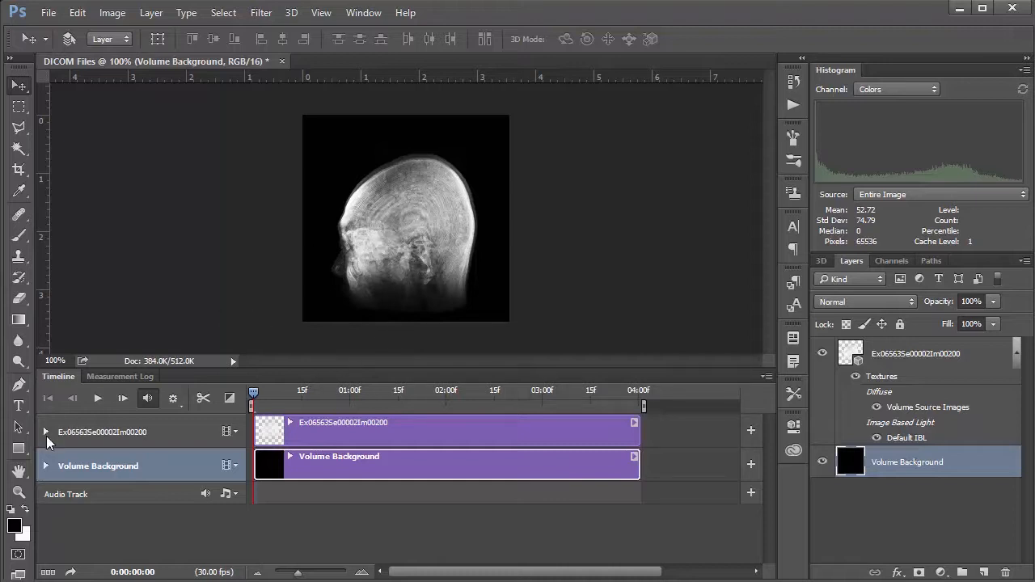
Expand the head track's properties and its 3D Meshes group in the Timeline.
click(47, 422)
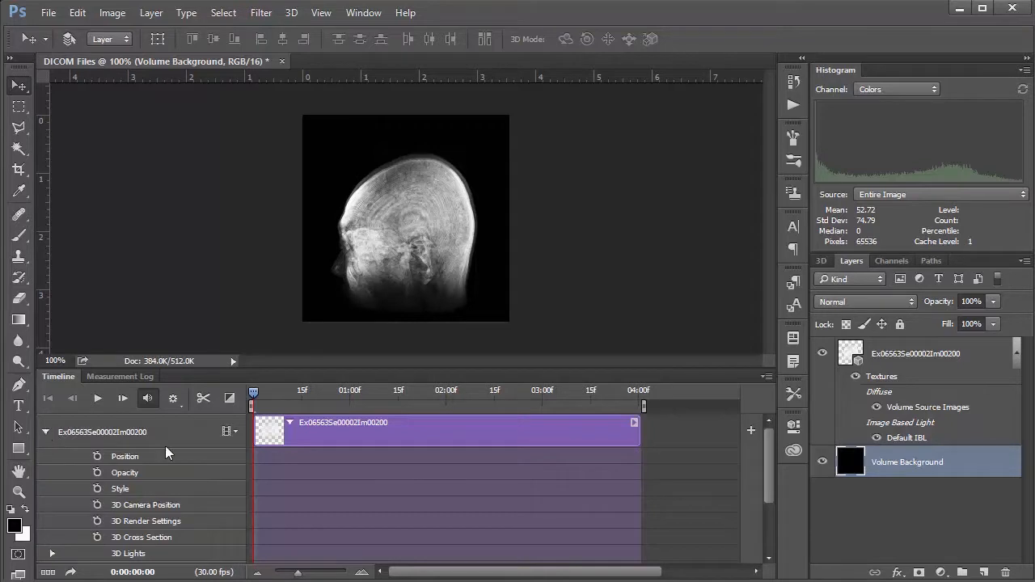
mouse_move(337, 463)
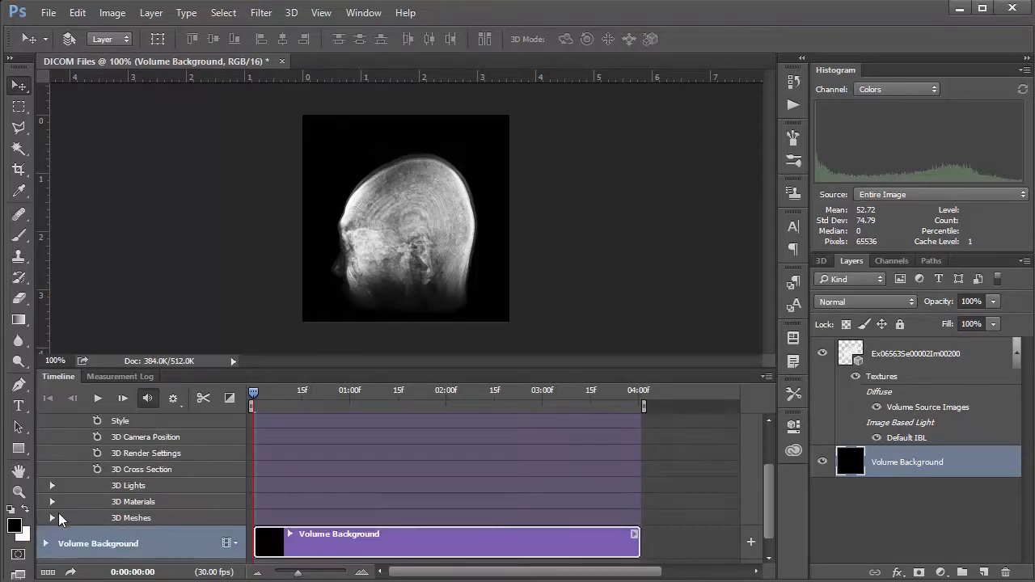
click(52, 518)
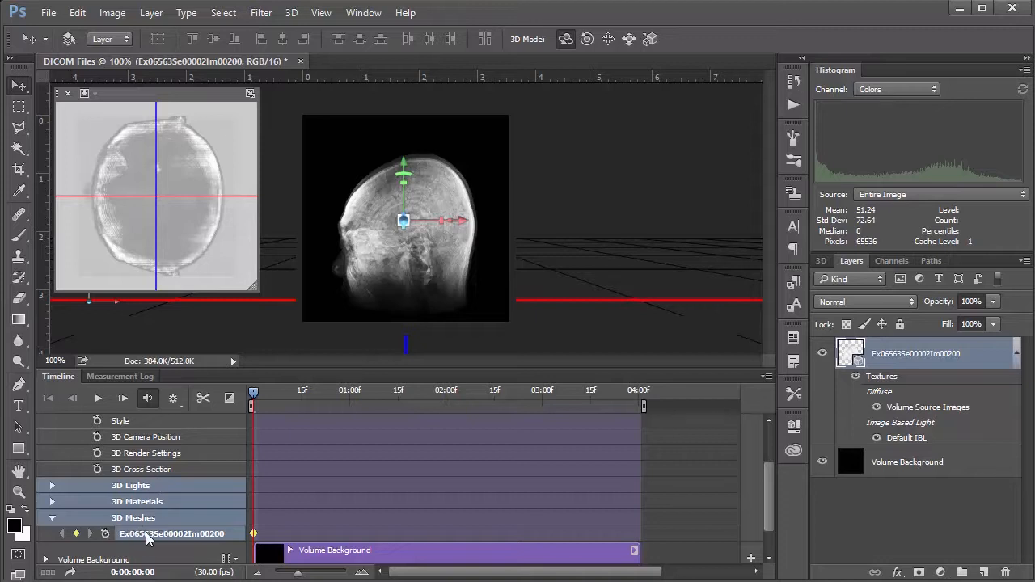
mouse_move(207, 541)
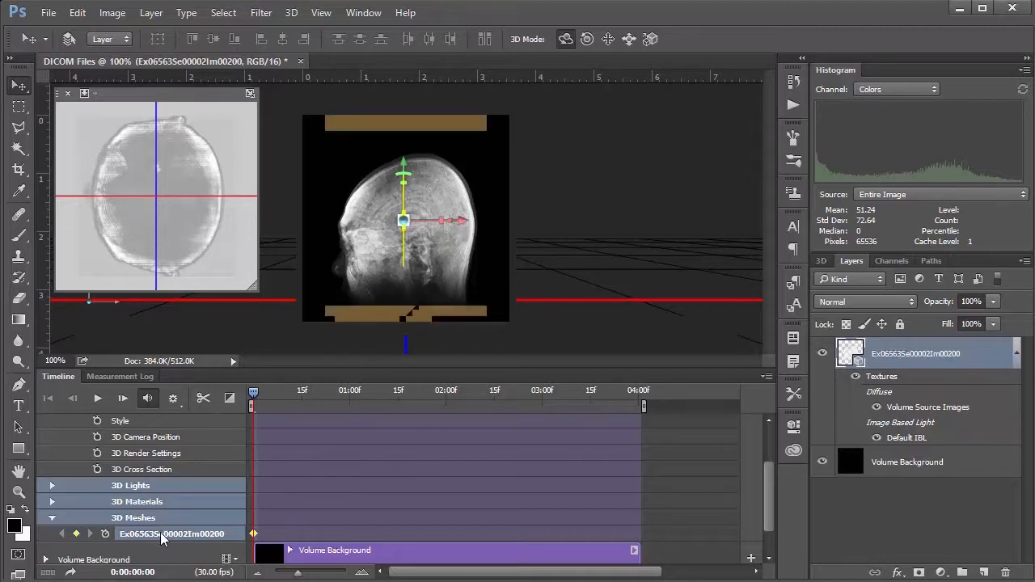
mouse_move(119, 540)
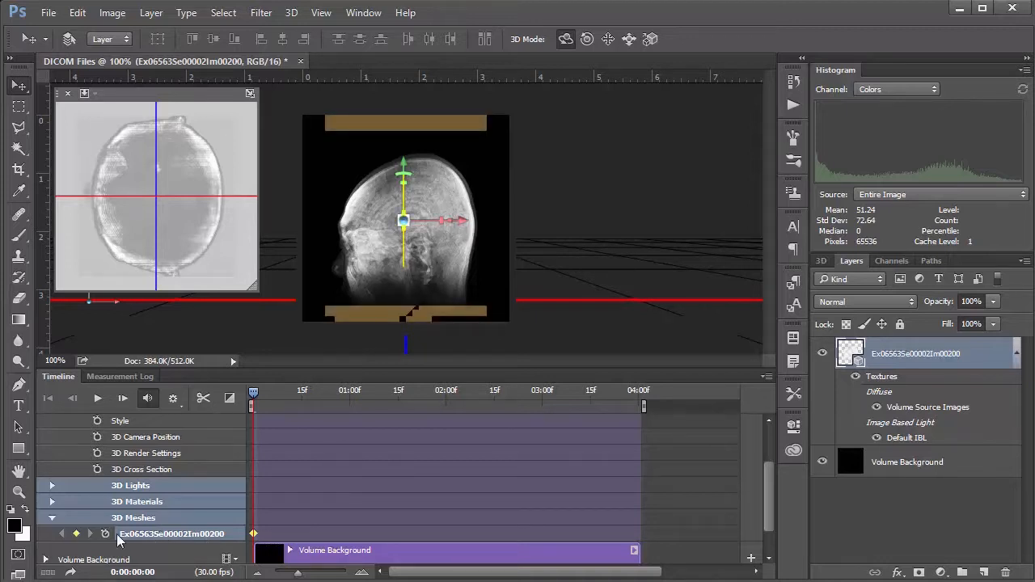
mouse_move(257, 532)
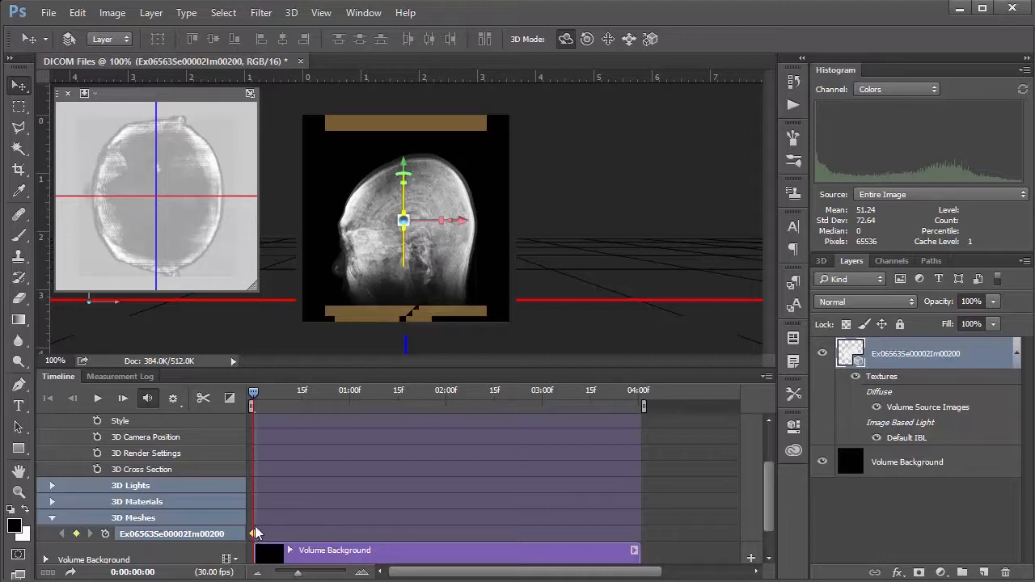
mouse_move(269, 405)
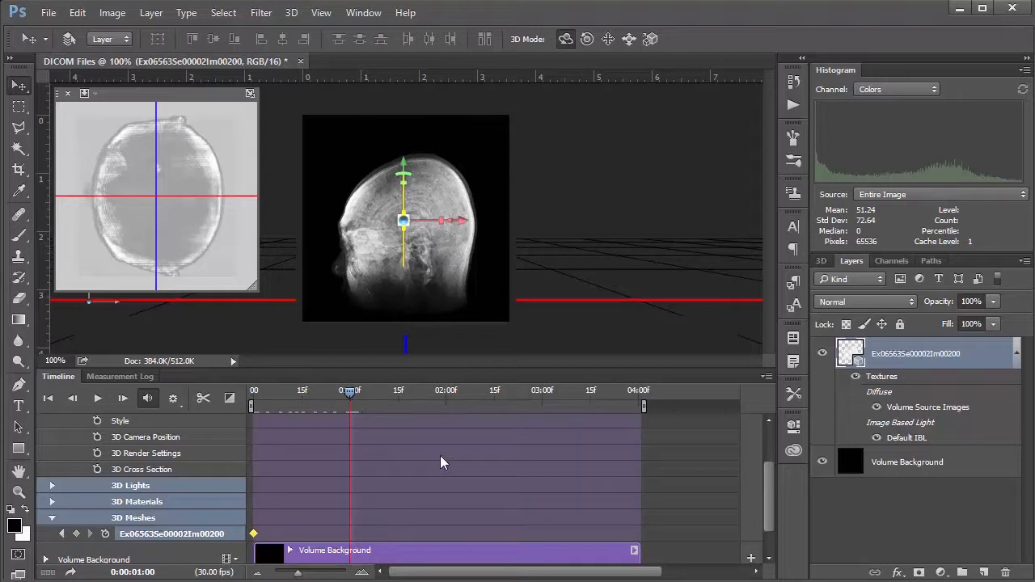
mouse_move(809, 424)
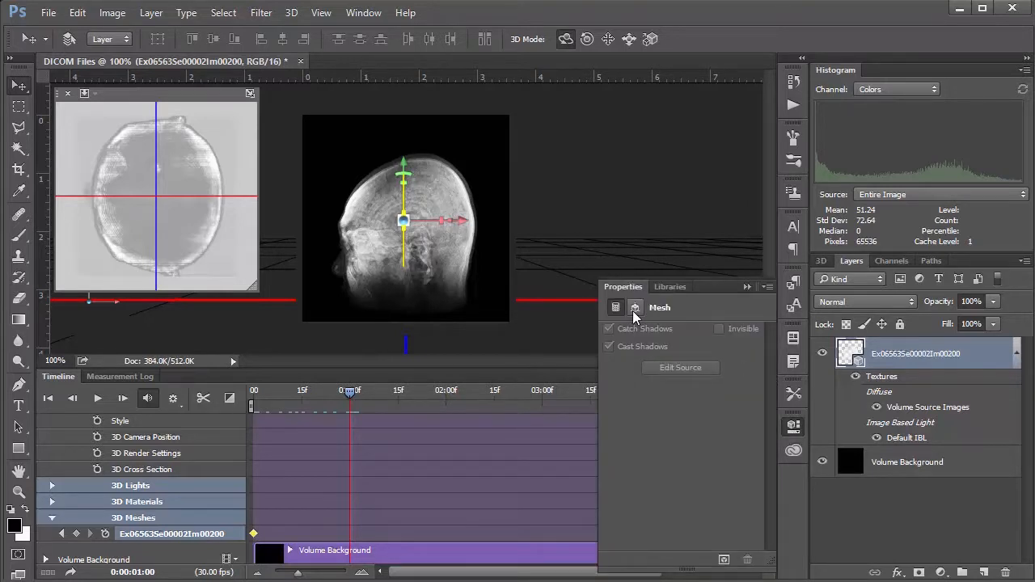
At one second, show the mesh Coordinates to set a 90° Y rotation.
click(636, 307)
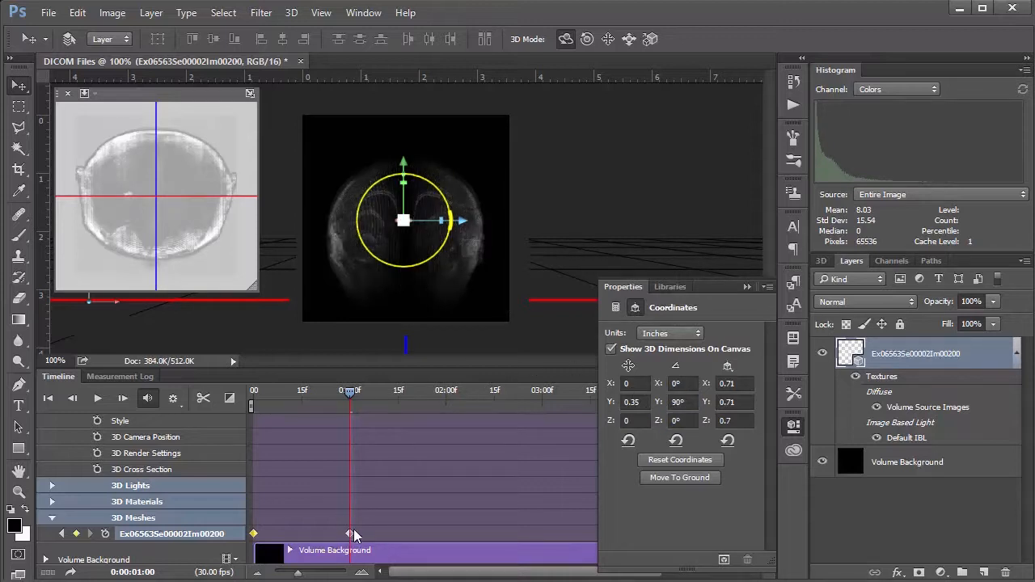
mouse_move(376, 527)
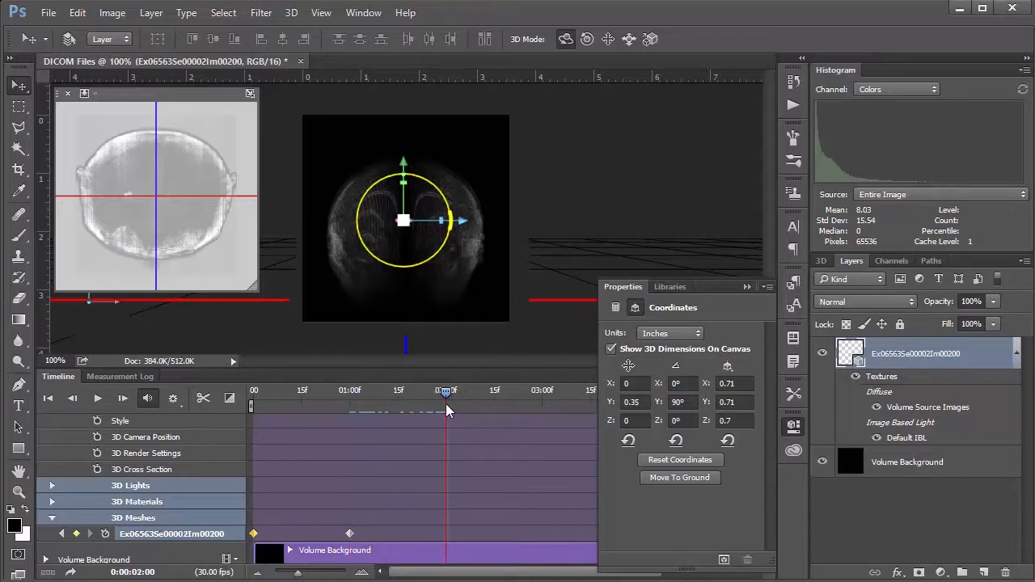
Enter 180 as the head mesh's Y rotation at the two-second mark.
click(635, 308)
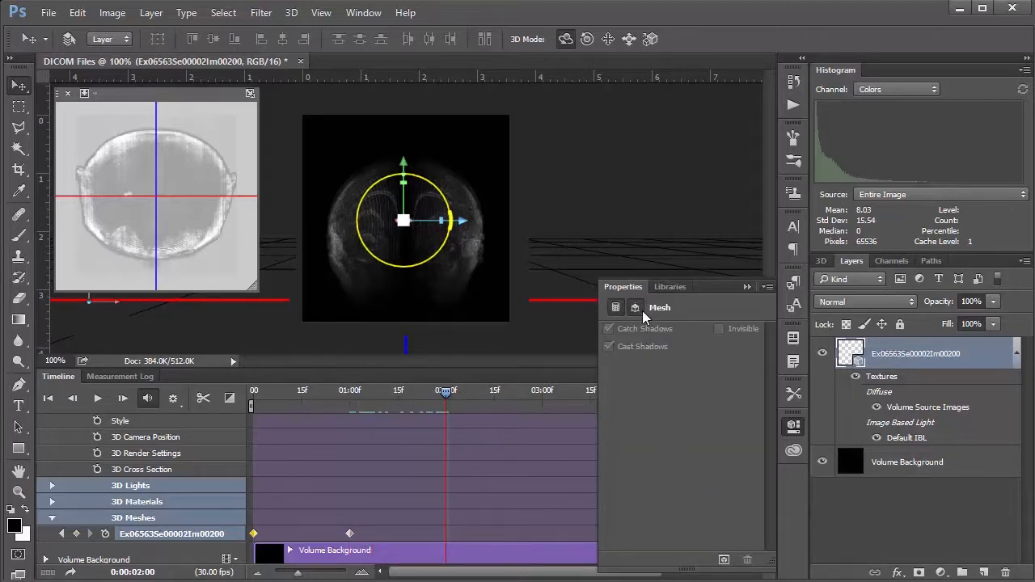
click(635, 308)
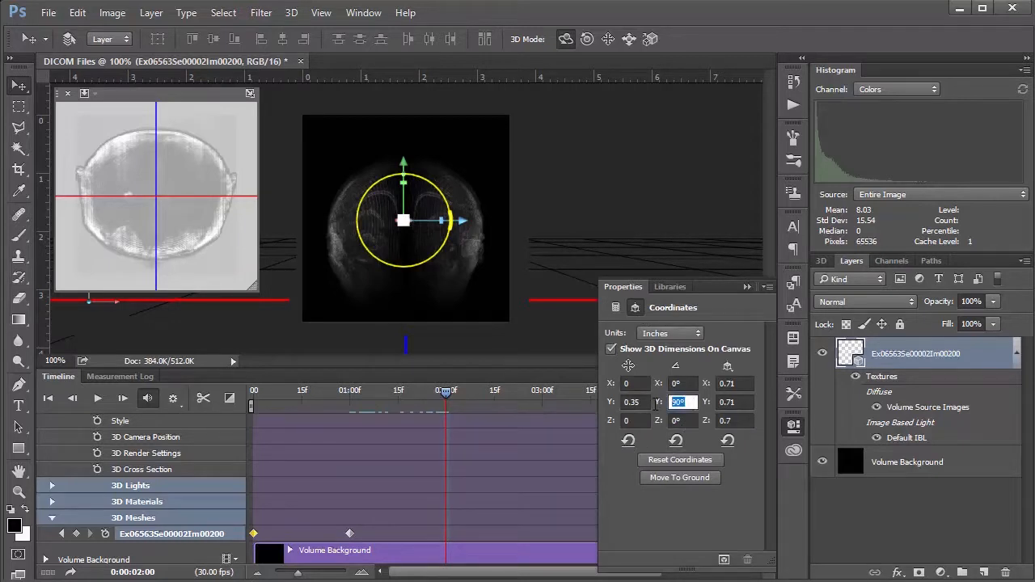
text(180)
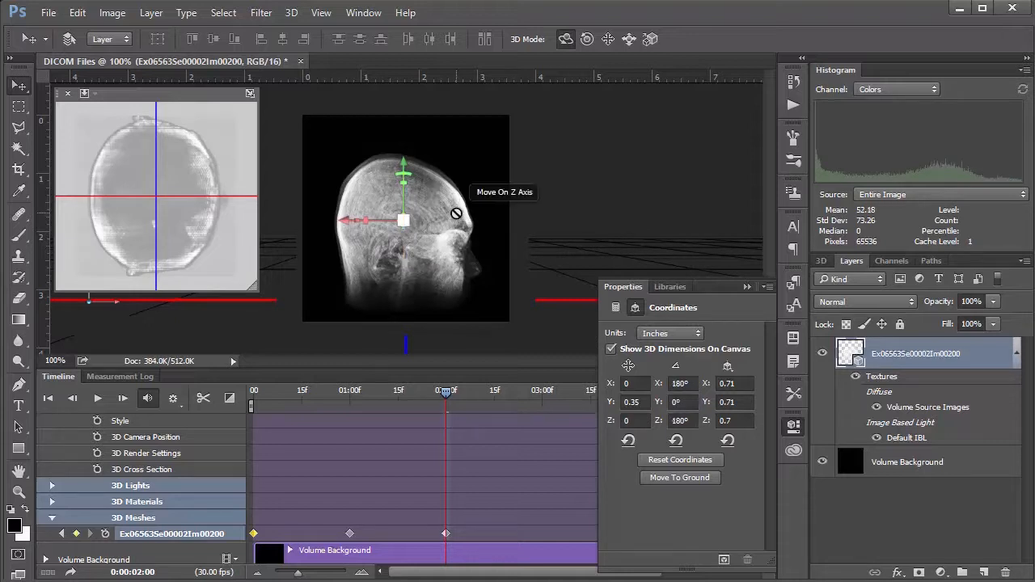
mouse_move(453, 530)
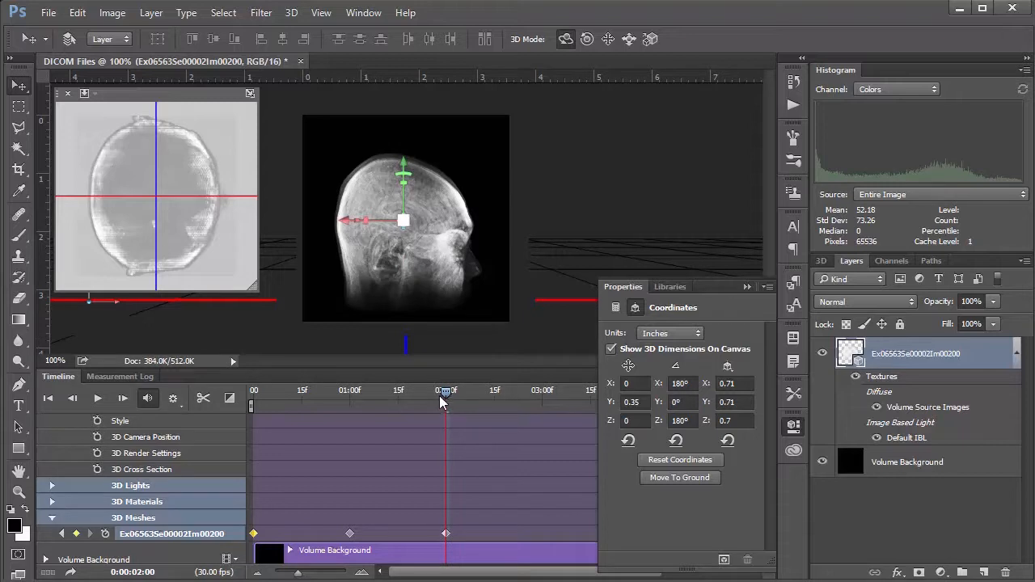
Put the playhead at 3:00 and show the mesh Coordinates for a -90° Y rotation.
drag(446, 402, 534, 402)
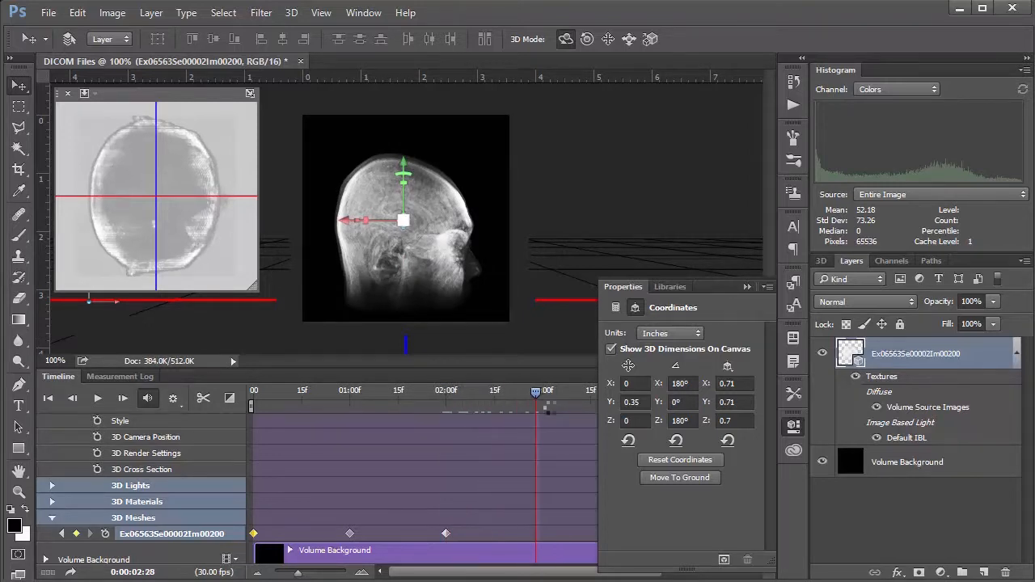
drag(535, 391, 546, 391)
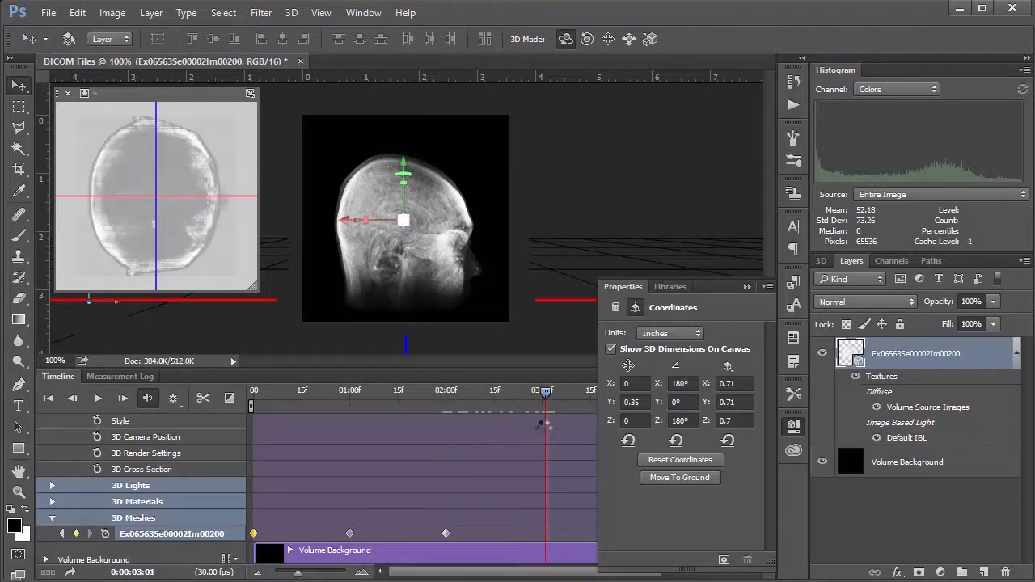
click(636, 307)
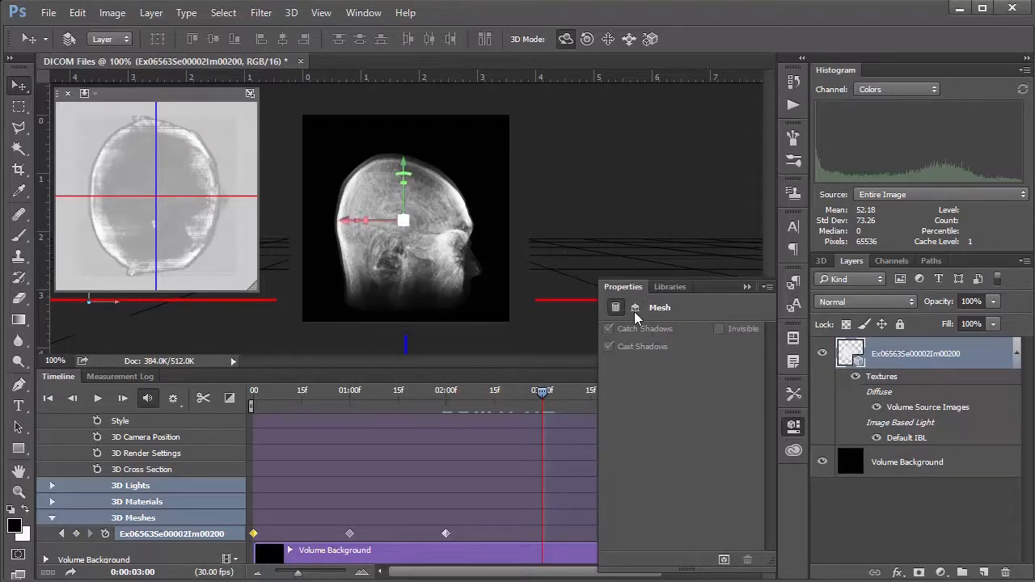
mouse_move(636, 308)
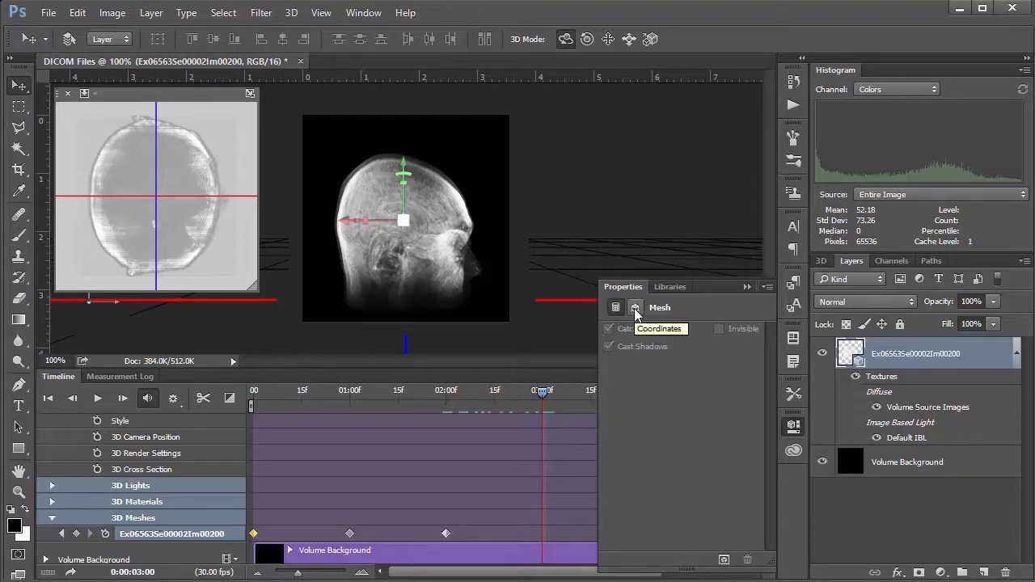
click(635, 308)
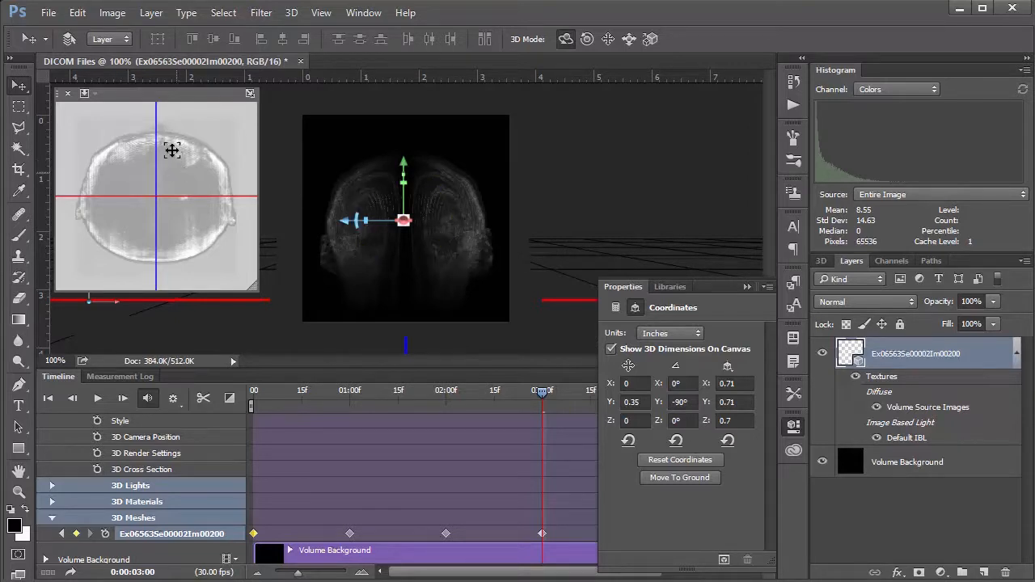
mouse_move(242, 385)
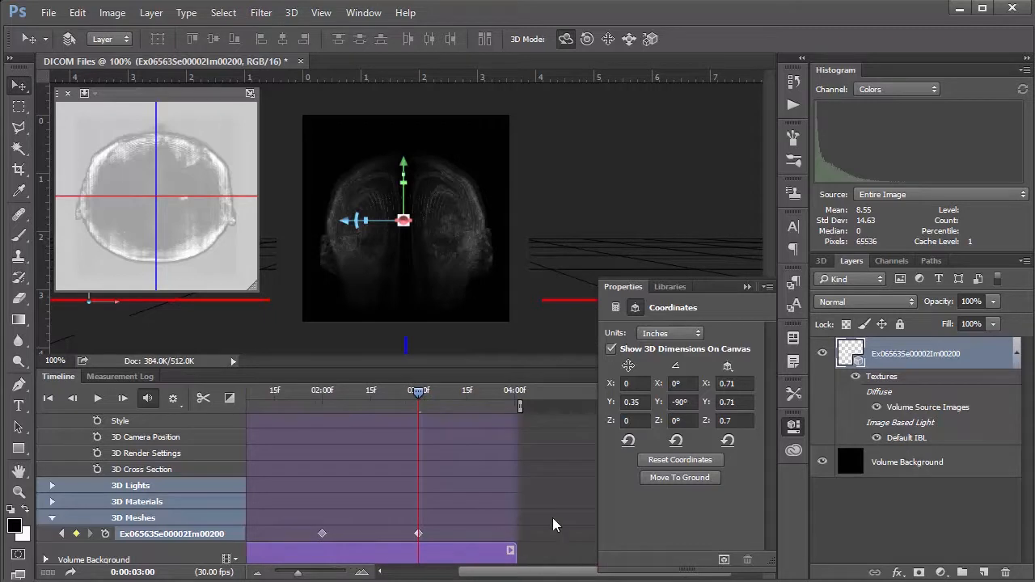
Move the playhead to 4:00 and revisit the mesh Coordinates.
drag(418, 395, 454, 395)
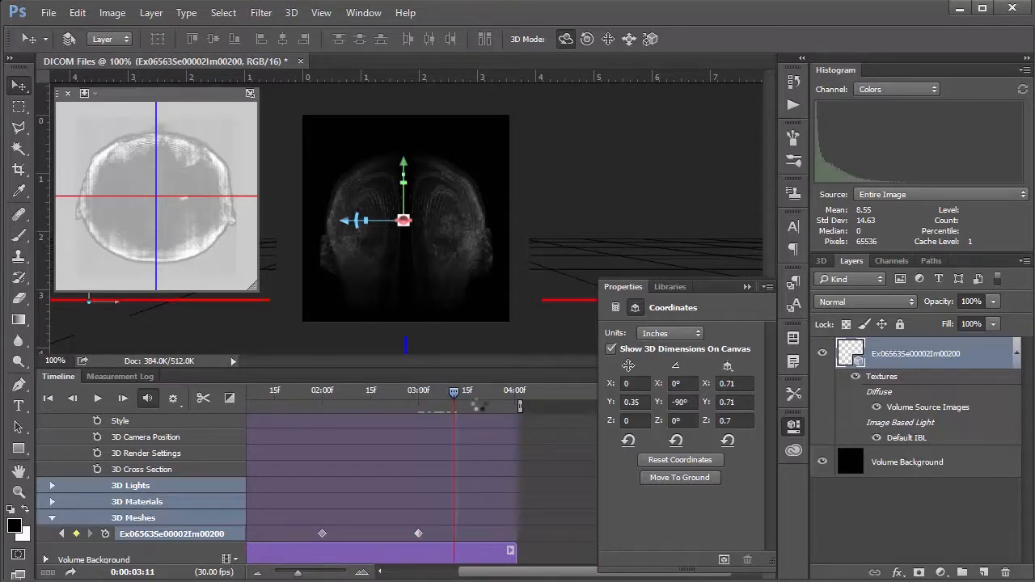
drag(454, 391, 510, 391)
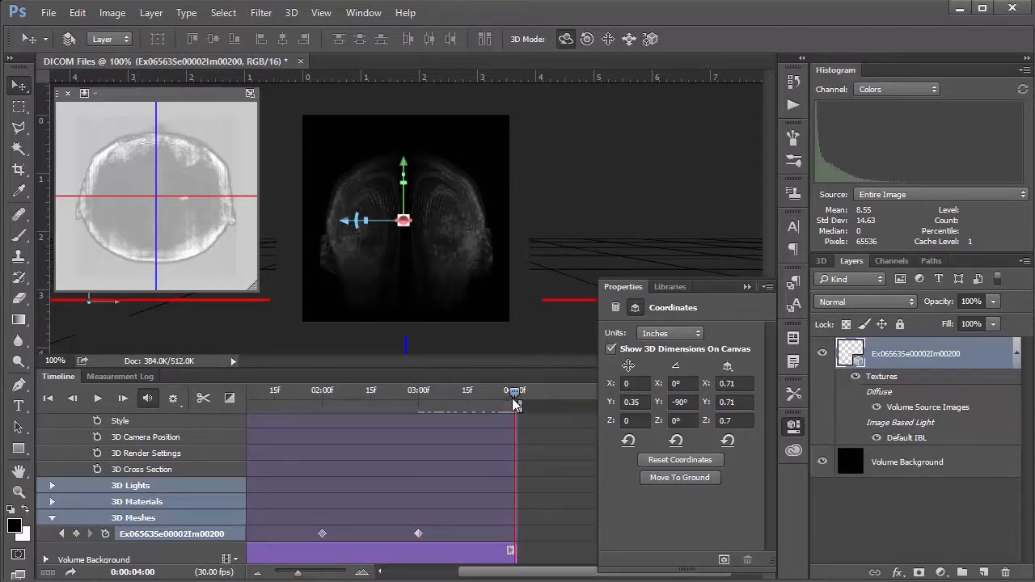
click(615, 308)
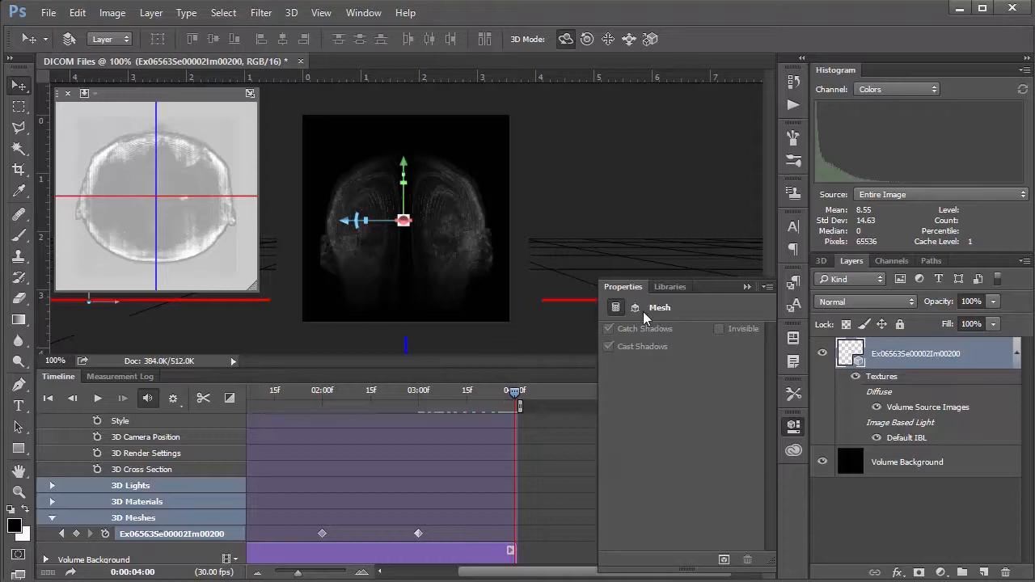
click(636, 307)
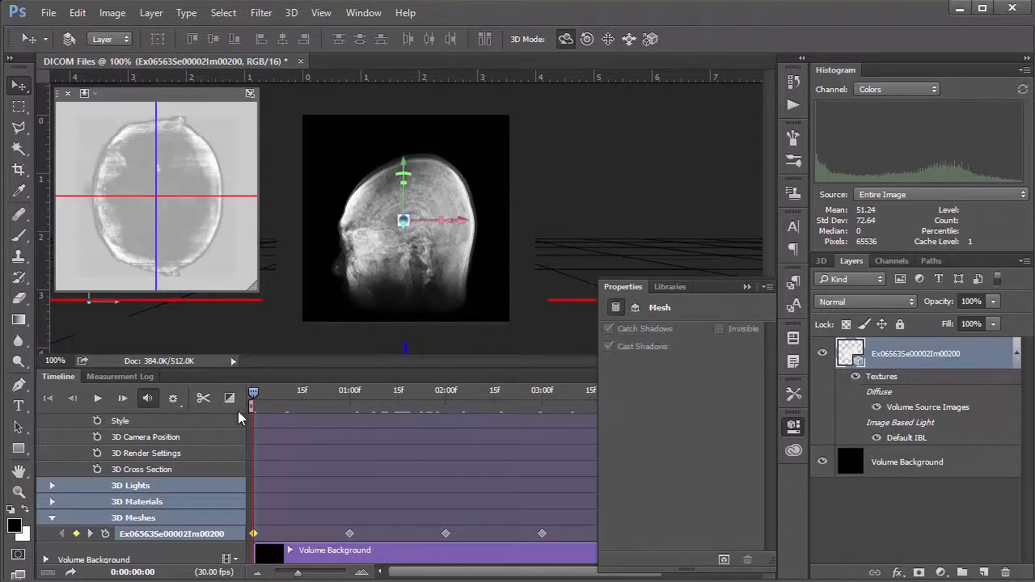
Preview the head rotation in the Timeline, stop it part-way, and mute audio playback.
click(98, 397)
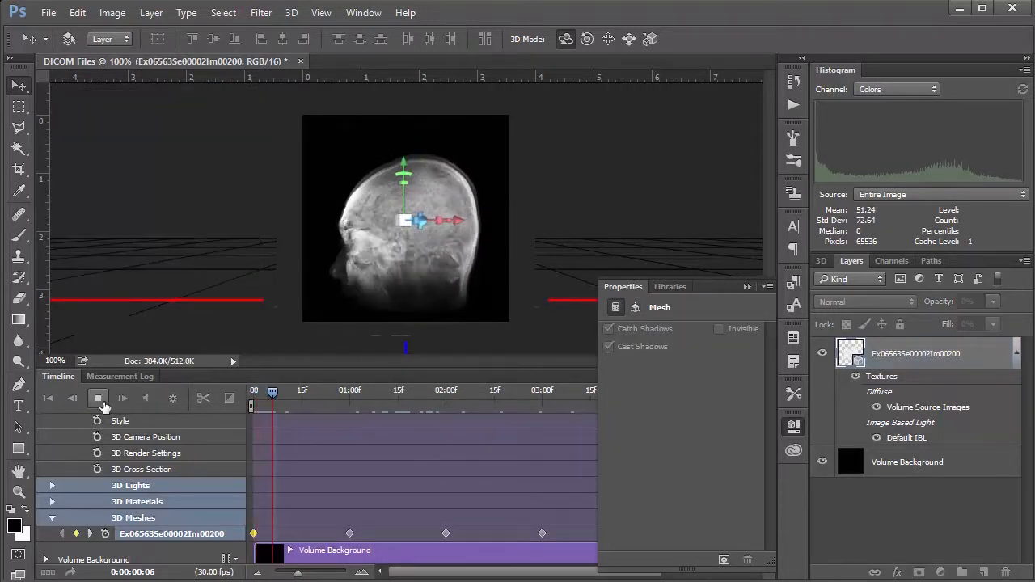
click(98, 398)
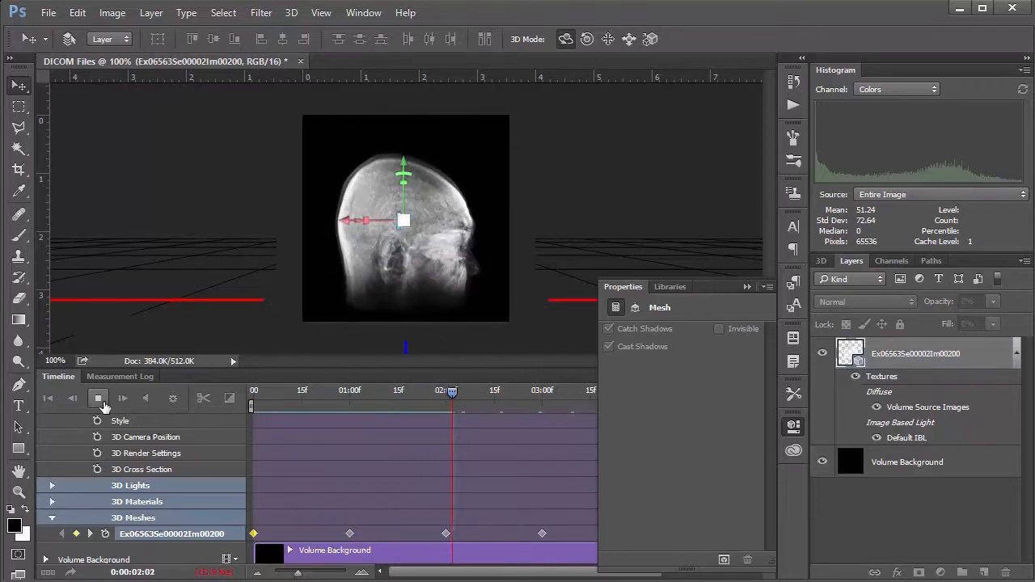
click(98, 398)
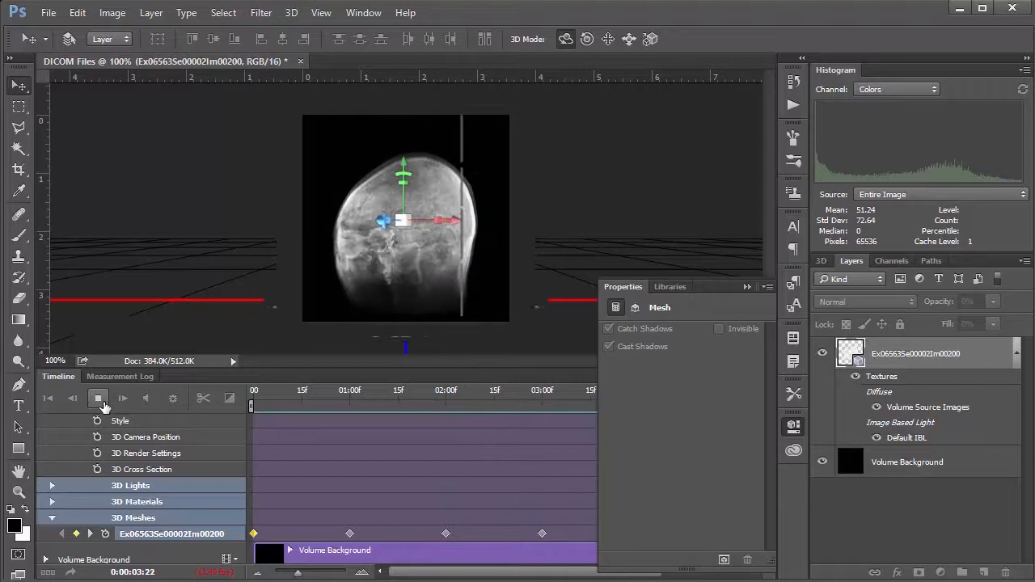
click(122, 398)
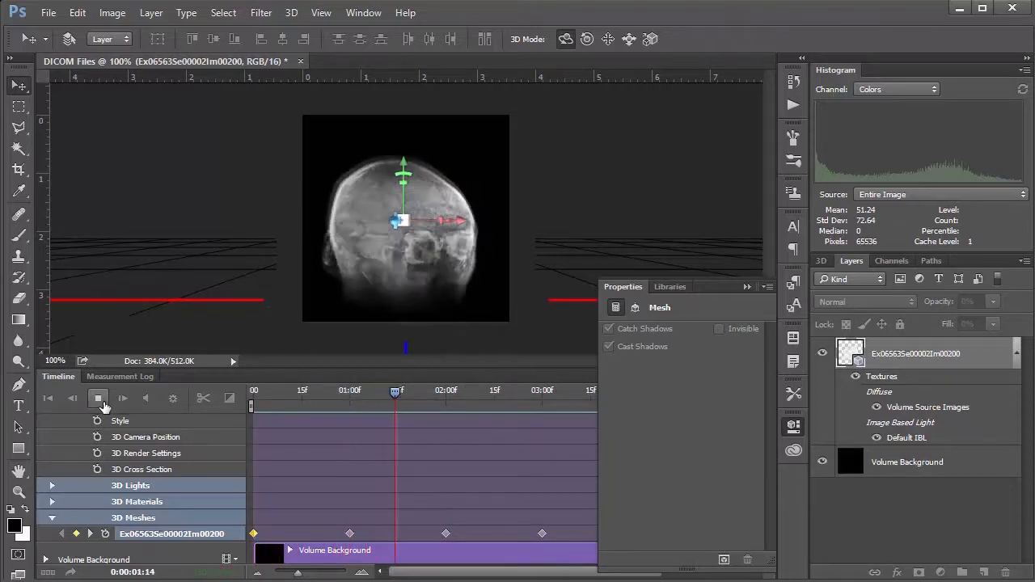
click(122, 398)
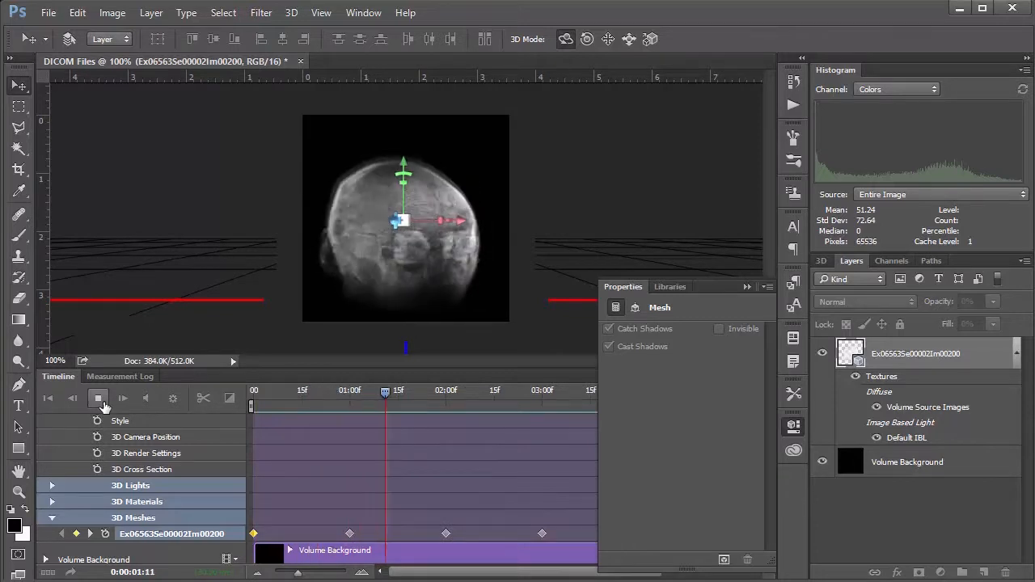
click(122, 398)
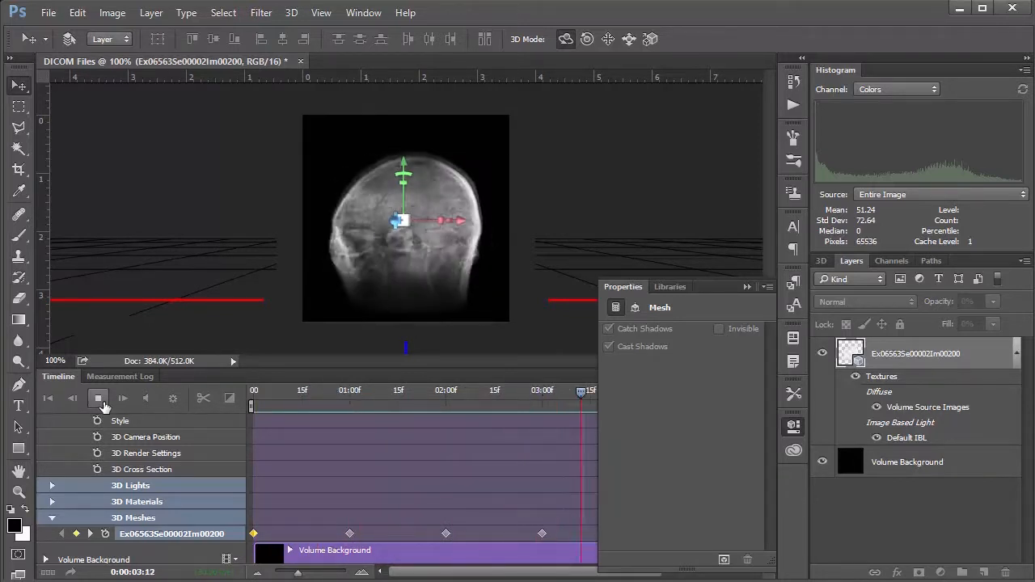
click(97, 397)
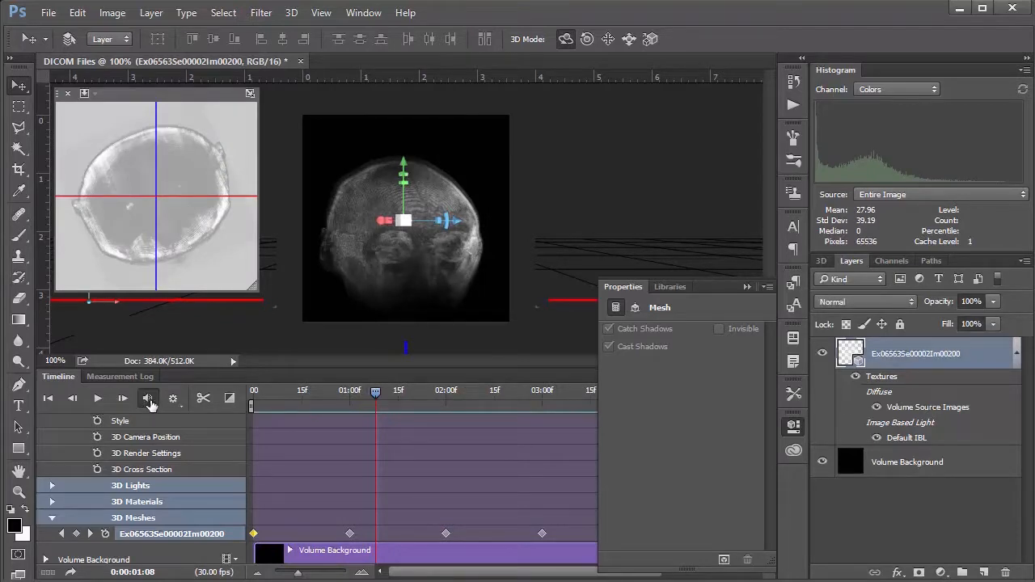
mouse_move(149, 398)
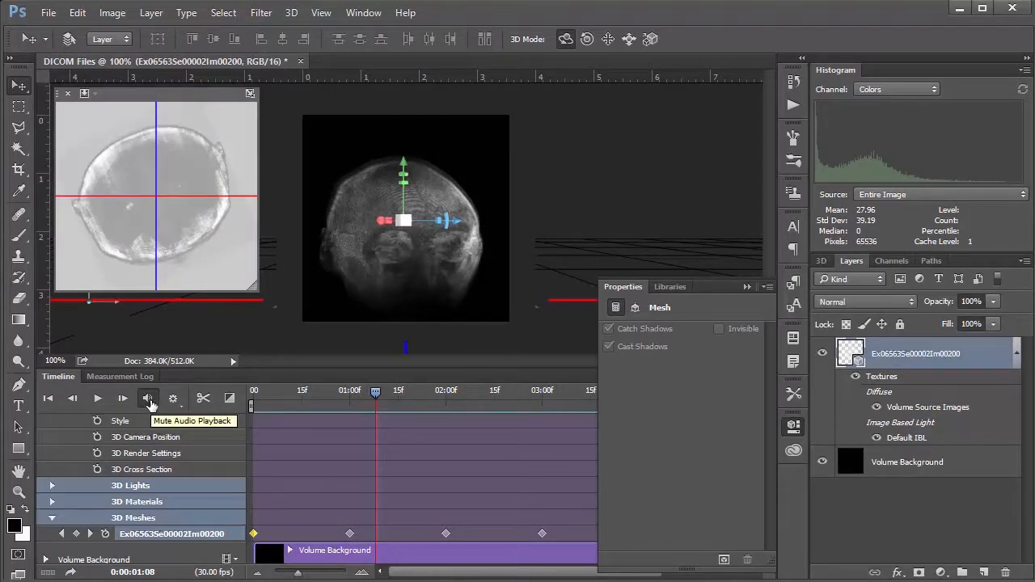
click(48, 12)
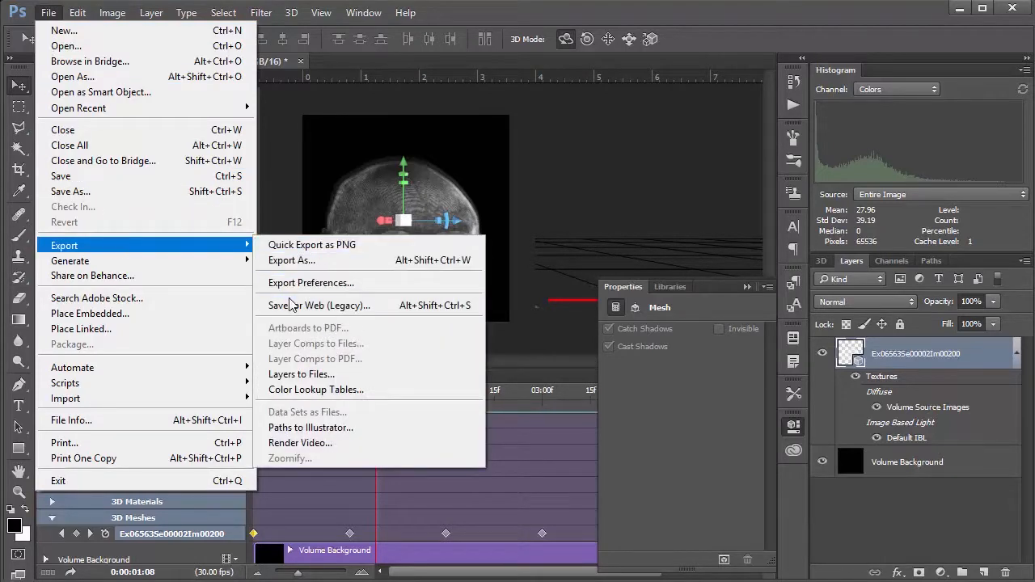
Open Save for Web (Legacy) to preview the head animation as a 121-frame GIF.
click(319, 305)
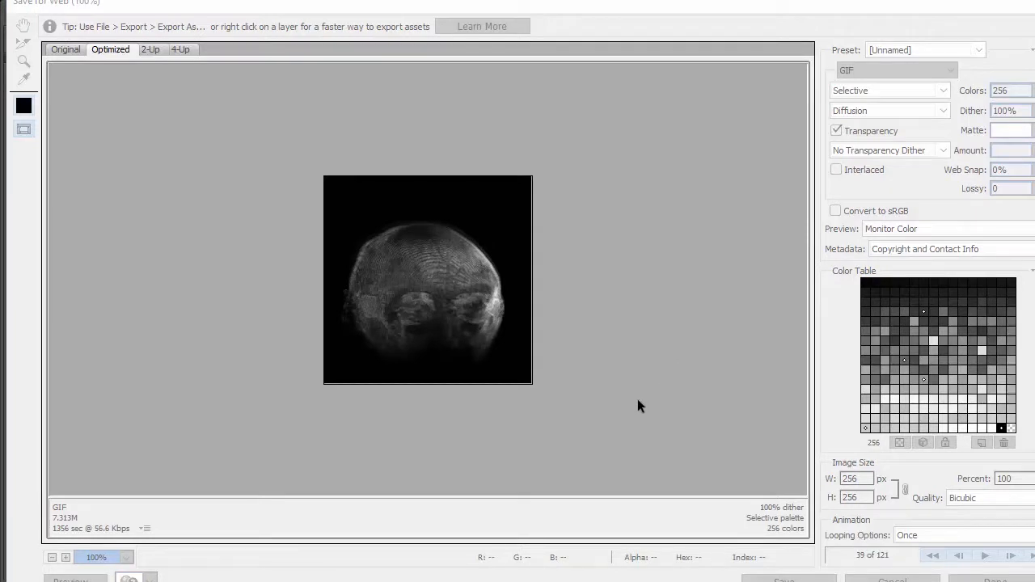
mouse_move(454, 482)
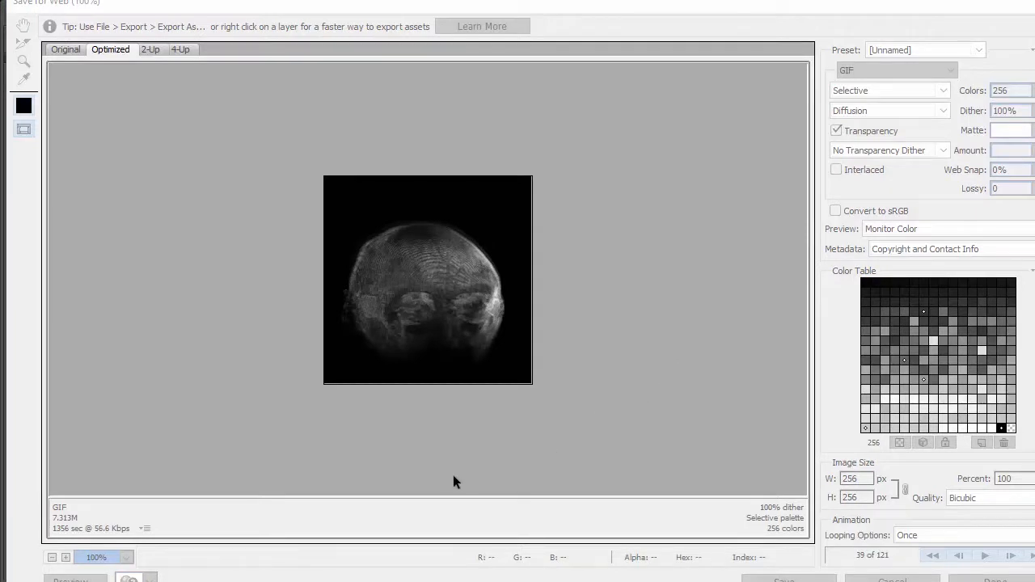
mouse_move(897, 70)
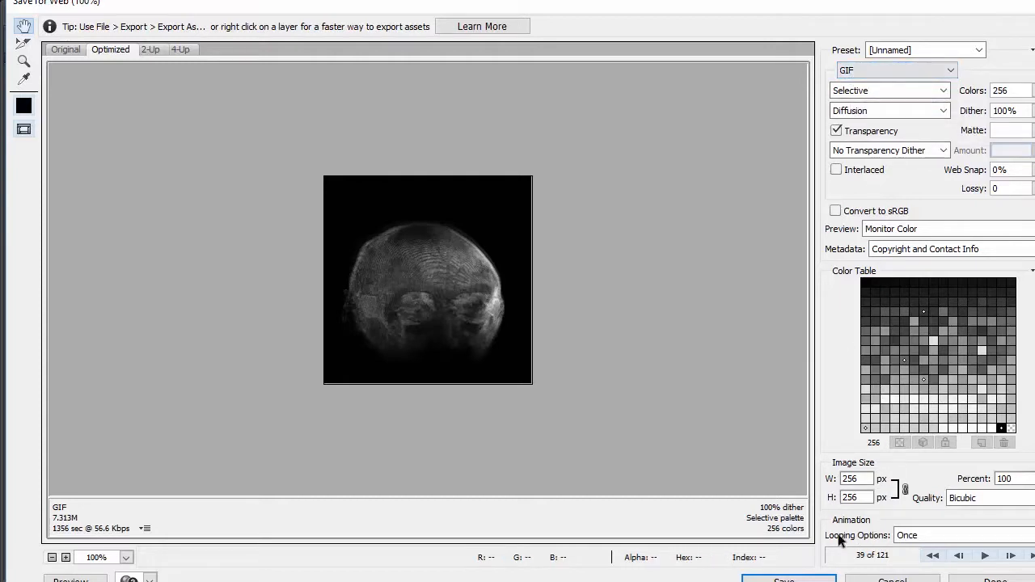
mouse_move(925, 538)
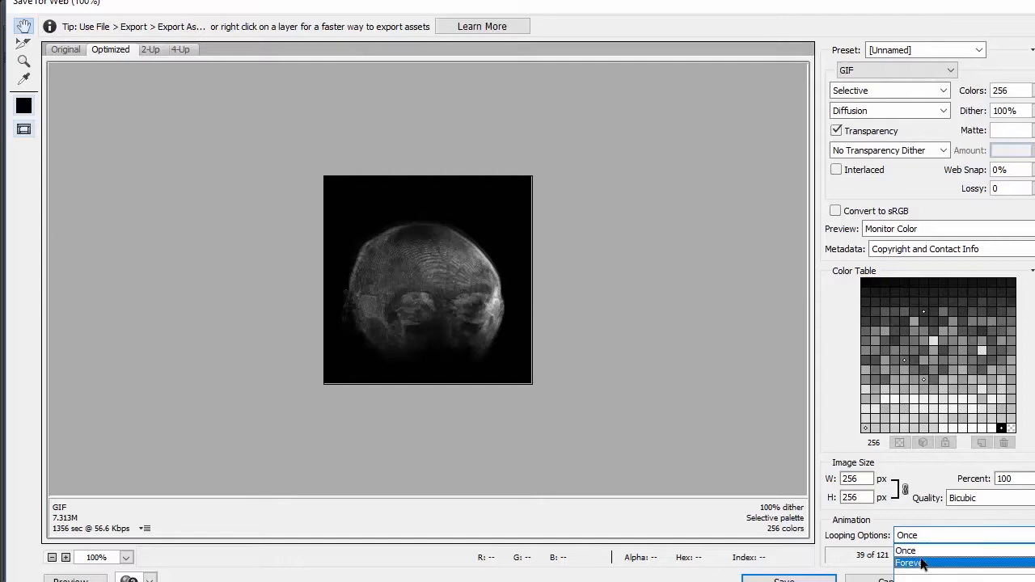
Set GIF Looping Options to Forever, then play and stop the animation preview.
click(908, 563)
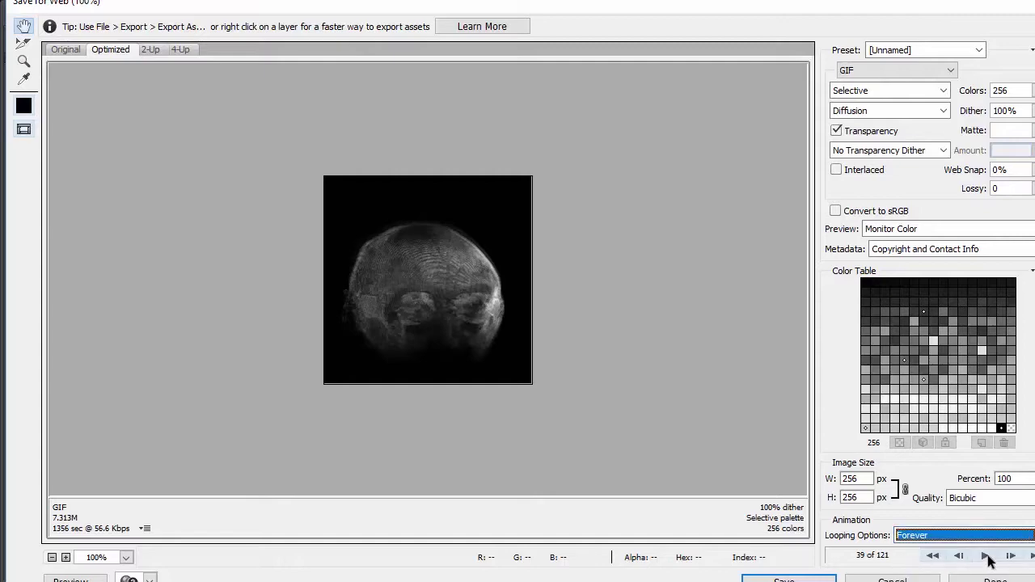
click(985, 556)
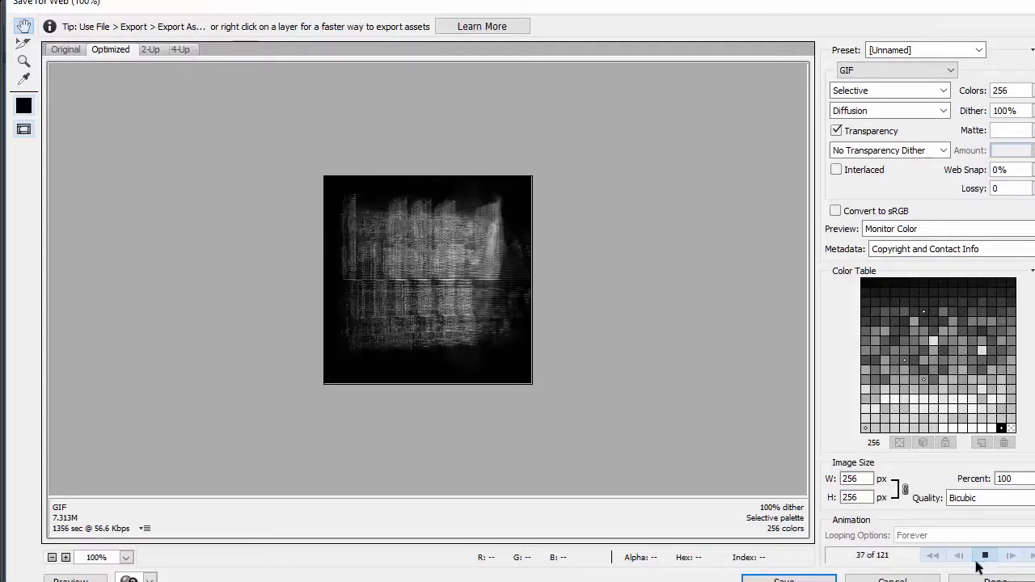
click(985, 554)
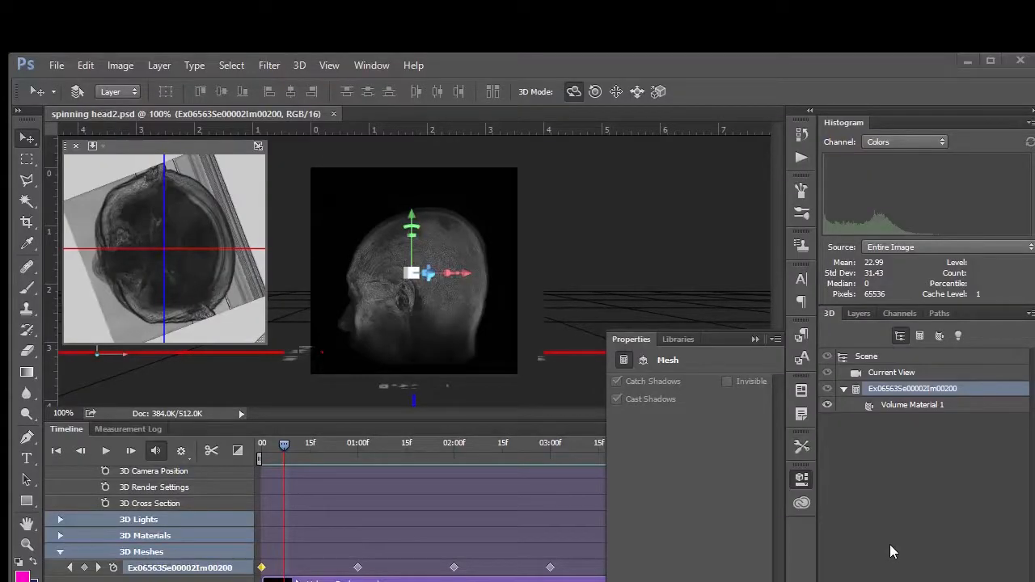
mouse_move(538, 397)
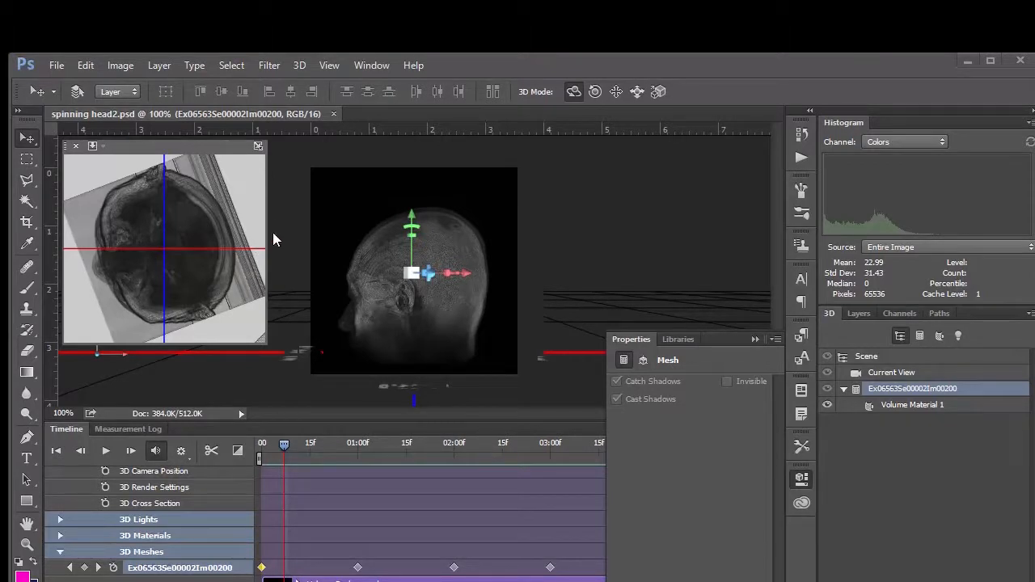
mouse_move(302, 209)
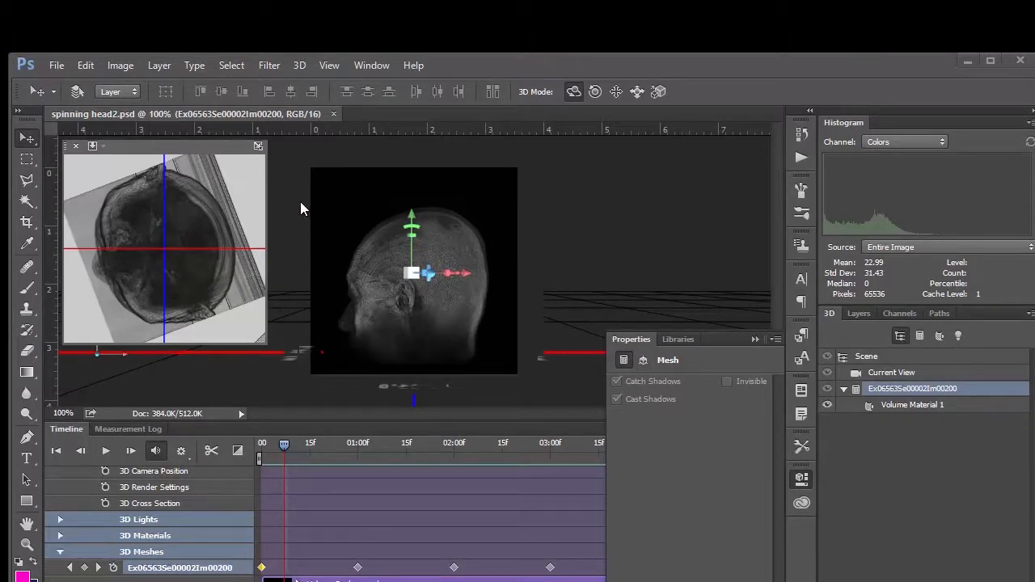
mouse_move(146, 154)
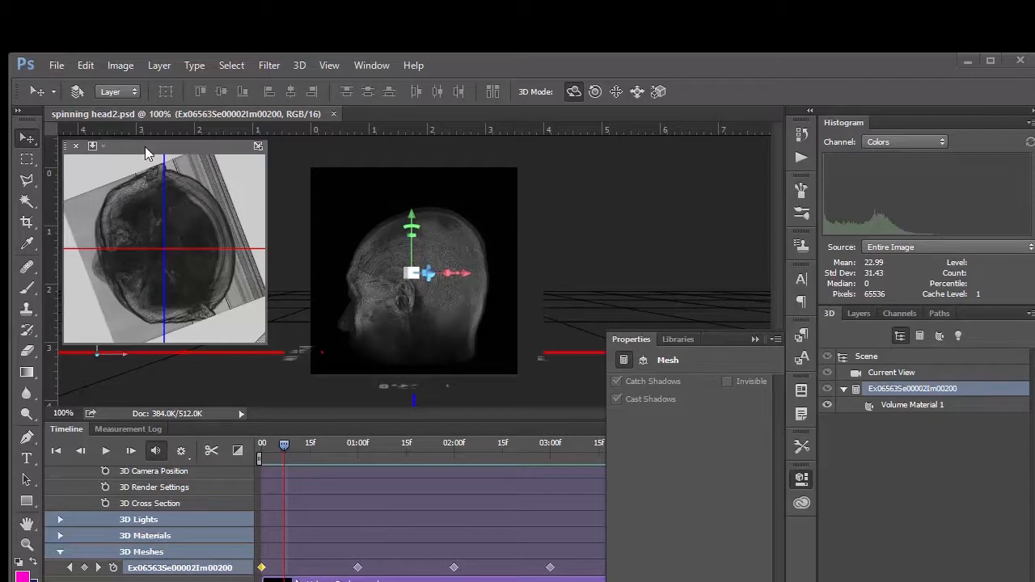
Show the Preferences submenu under the Edit menu.
click(57, 65)
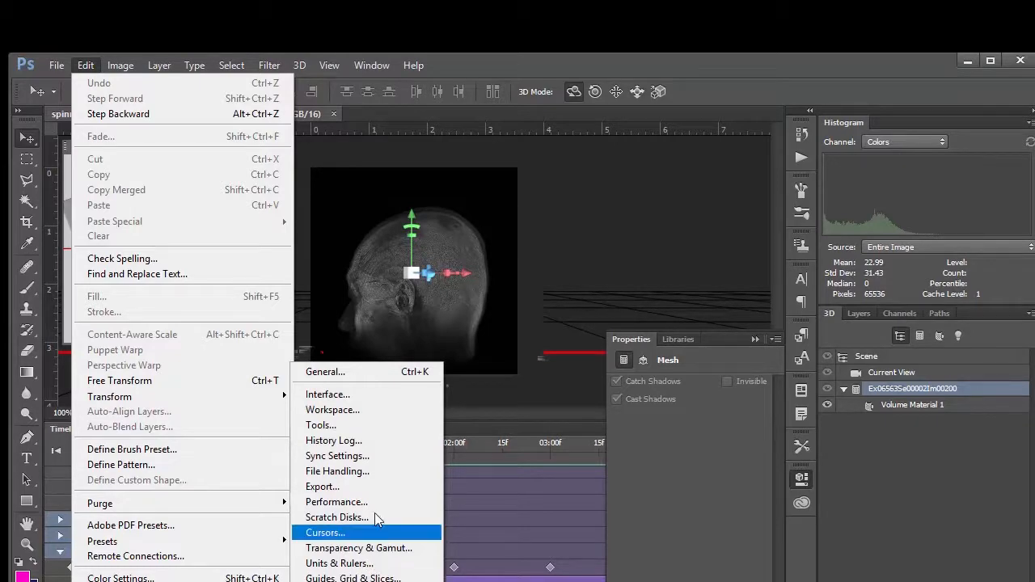
Adjust the Let Photoshop Use memory slider in Performance preferences and confirm.
click(337, 502)
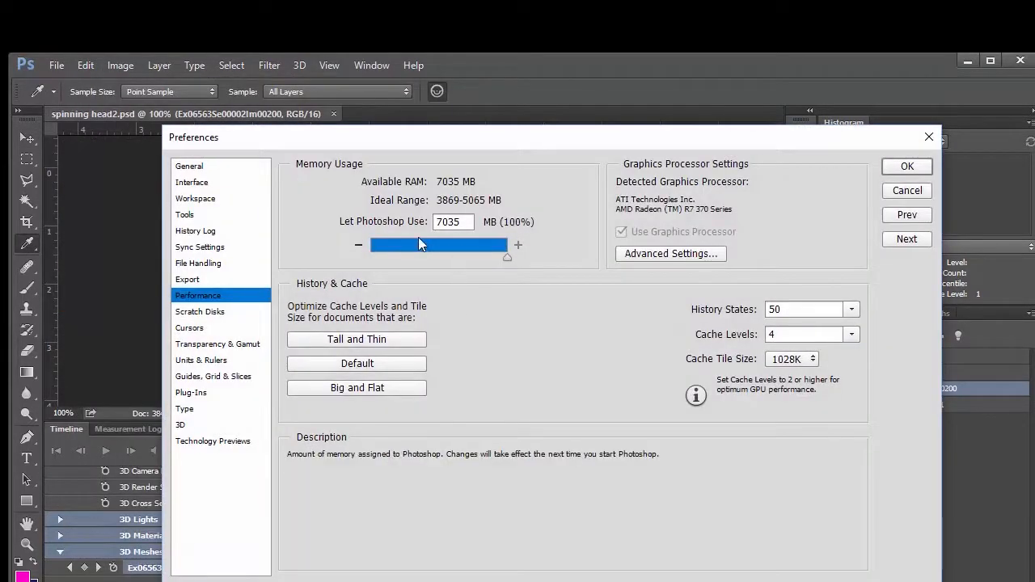
mouse_move(360, 226)
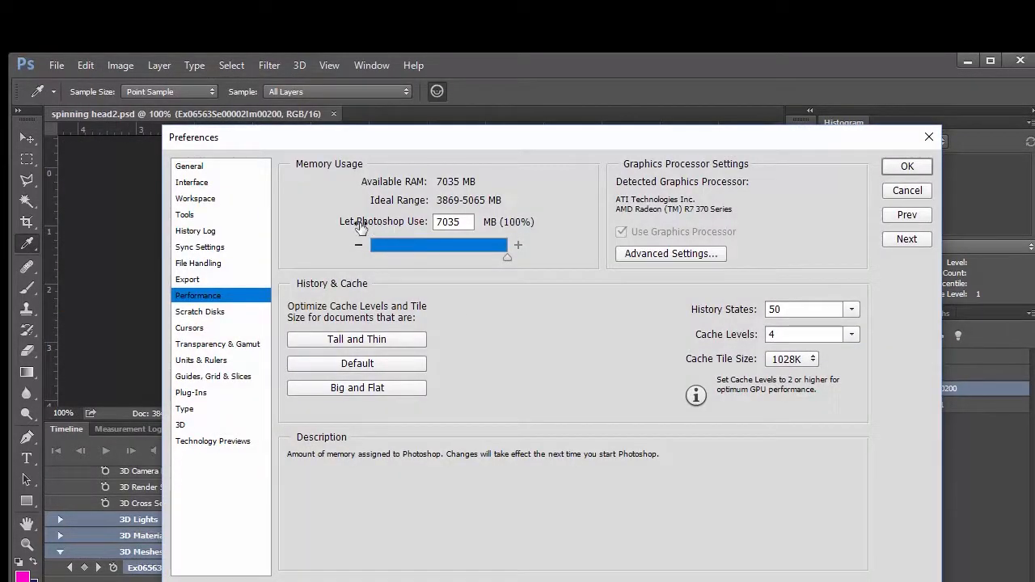
mouse_move(502, 271)
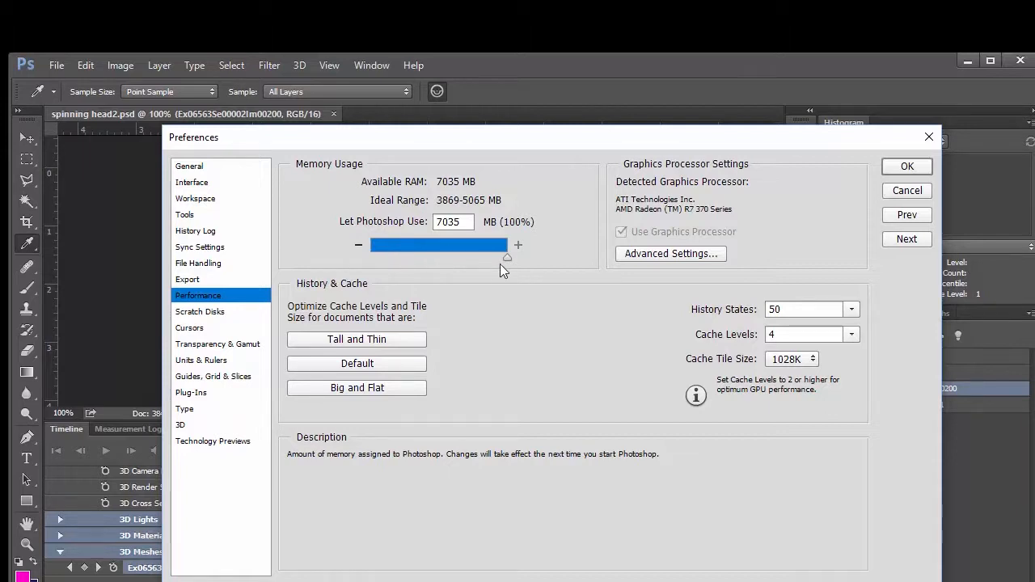
drag(508, 245, 450, 245)
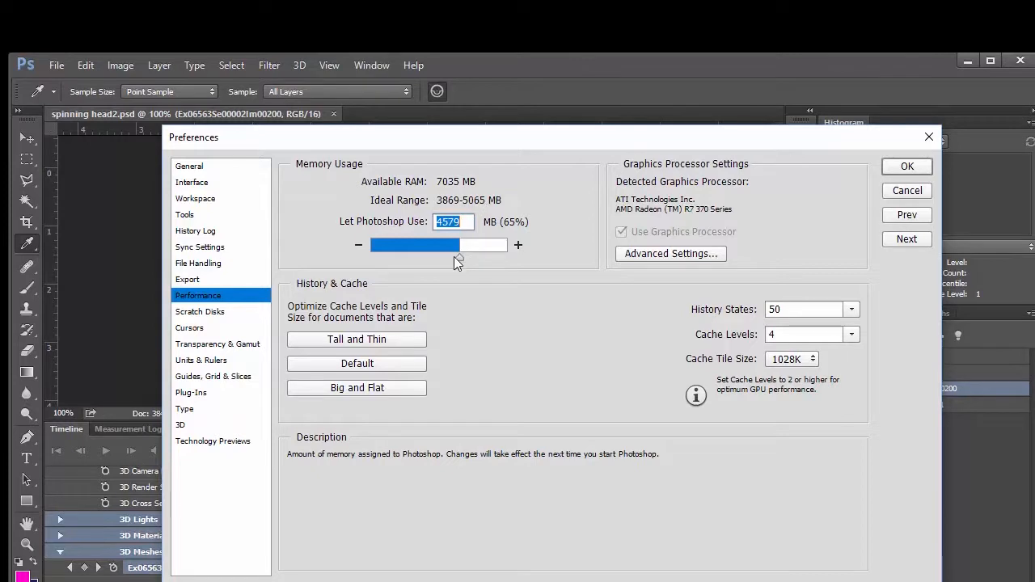
drag(457, 259, 507, 259)
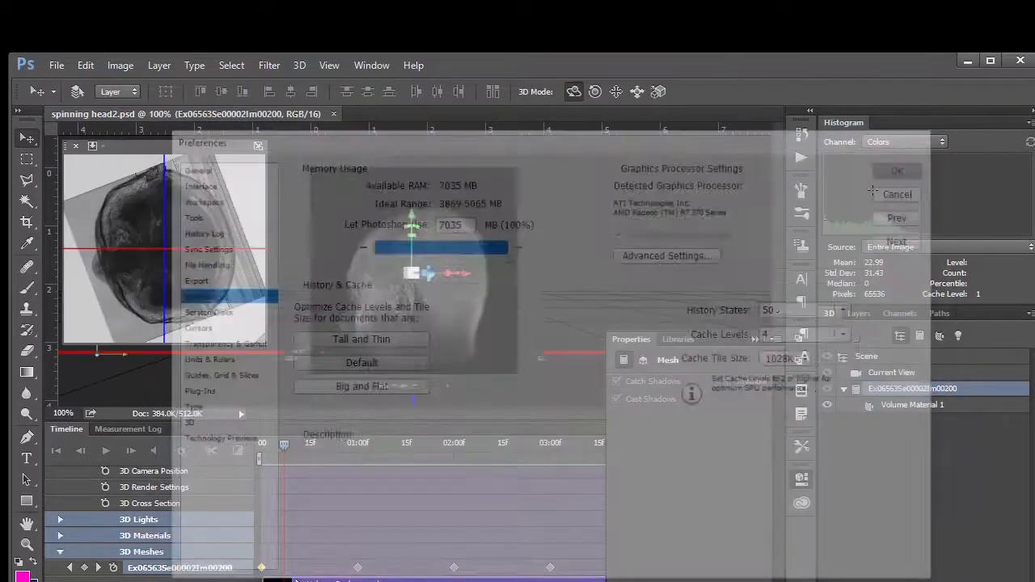
click(56, 65)
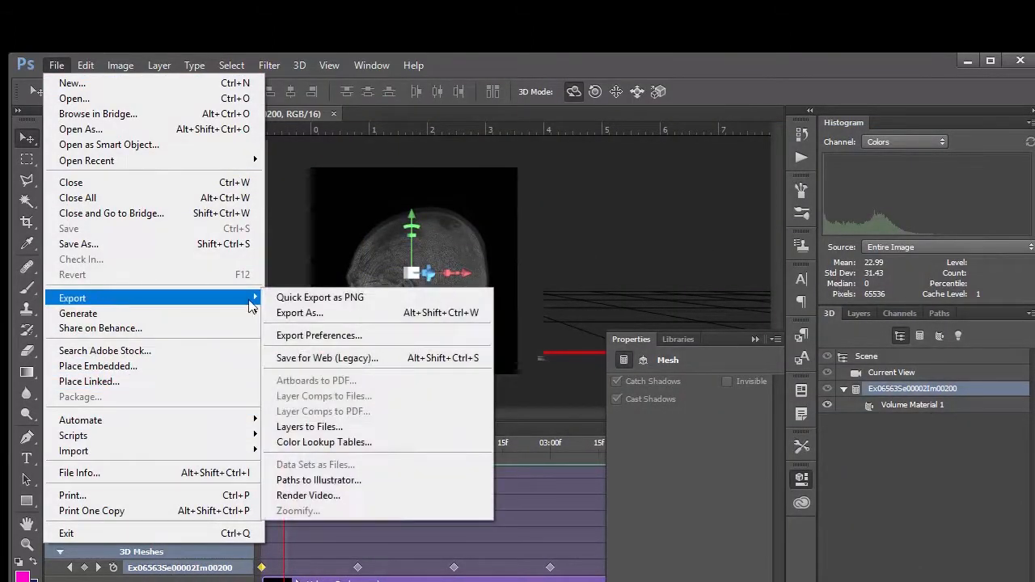
Save the looping GIF as spinning-head2 through Save for Web (Legacy).
click(326, 357)
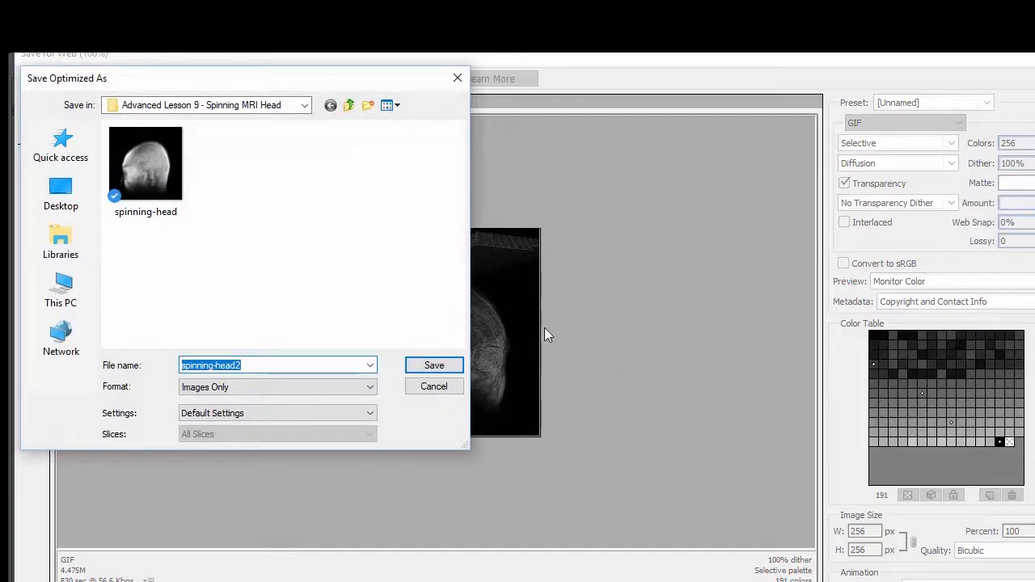
click(433, 365)
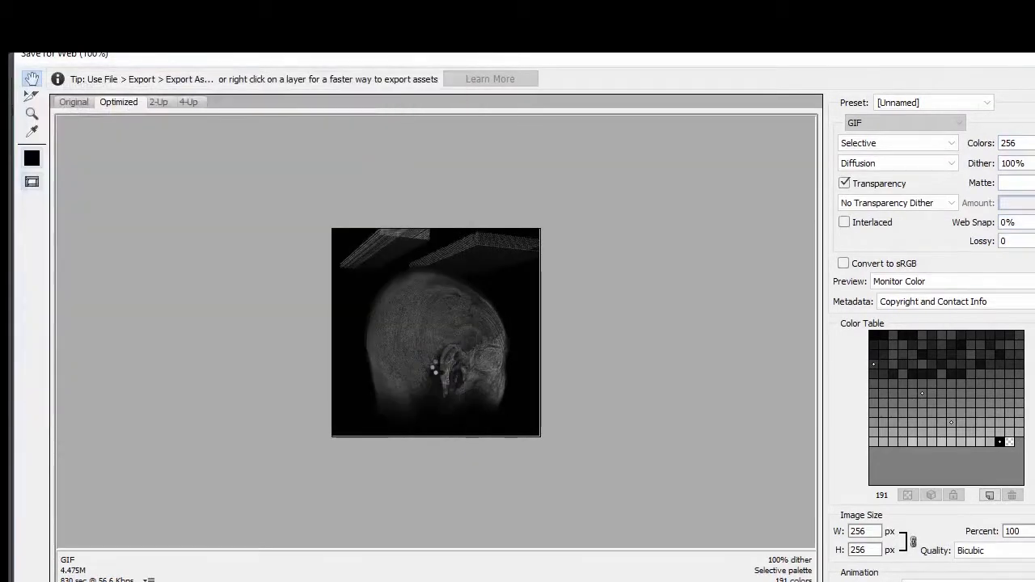